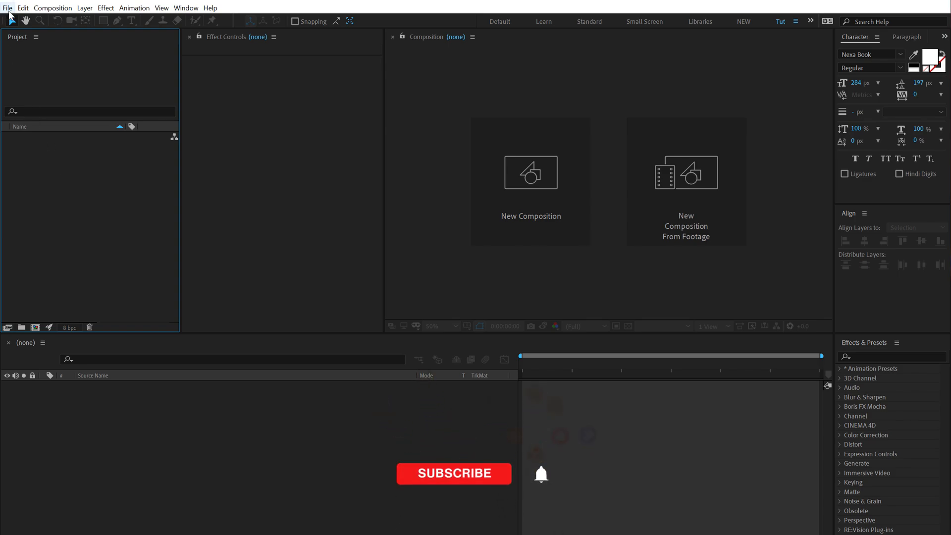
Create a new MAXON Cinema 4D file named 'Typo' in Desktop\Tut from After Effects.
{"action": "left_click", "coordinate": [6, 8]}
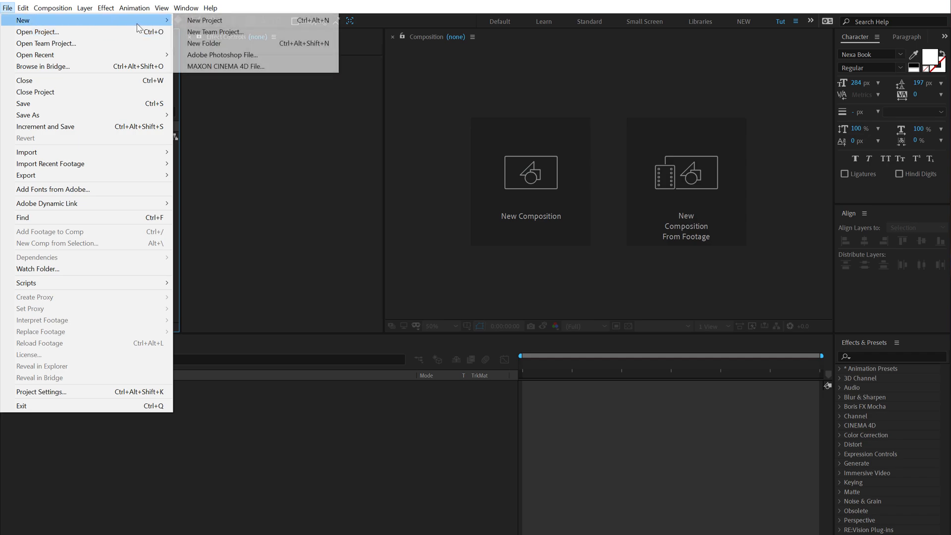
{"action": "mouse_move", "coordinate": [216, 73]}
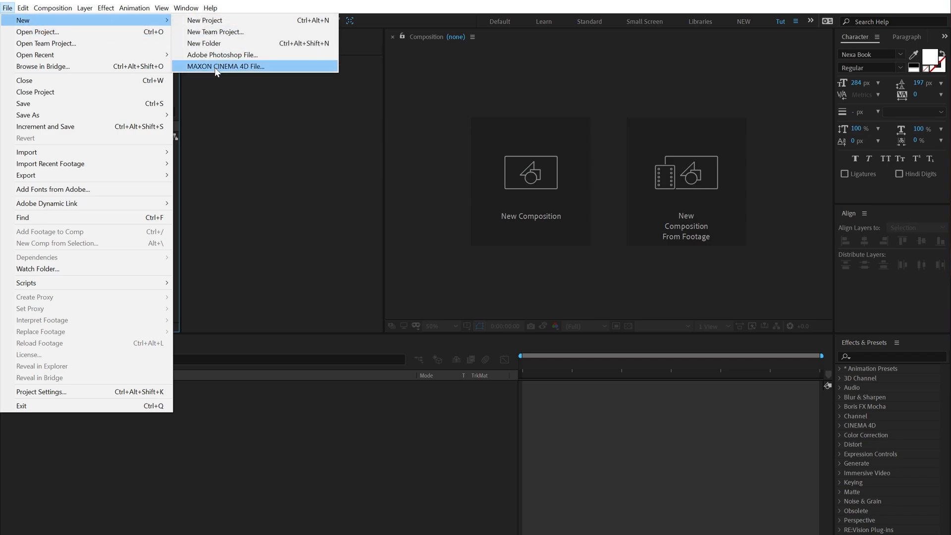
{"action": "left_click", "coordinate": [226, 65]}
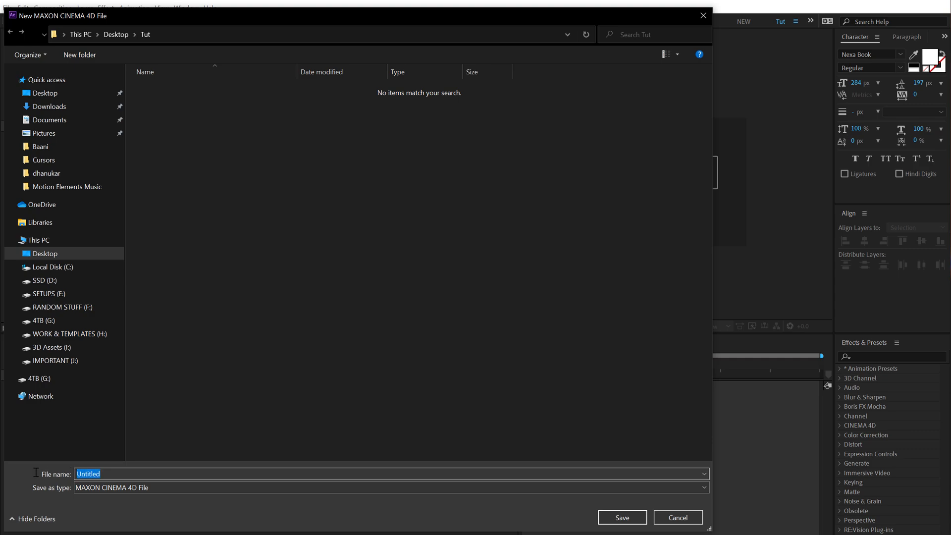
{"action": "type", "text": "Typo"}
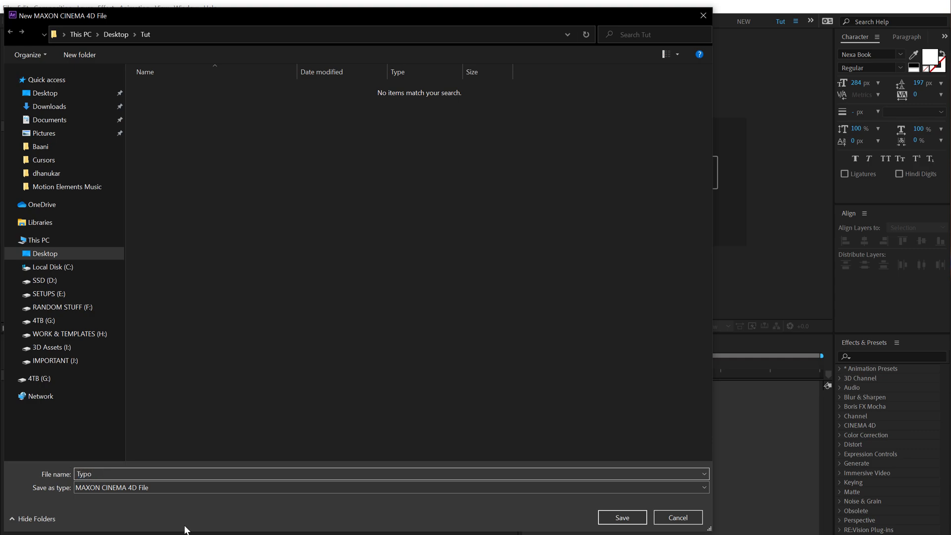
{"action": "left_click", "coordinate": [622, 518]}
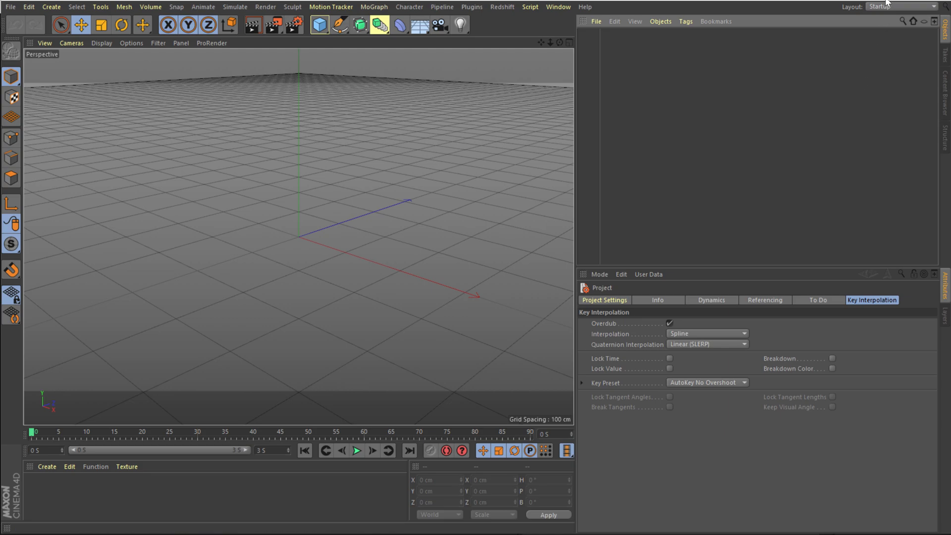
{"action": "mouse_move", "coordinate": [892, 4]}
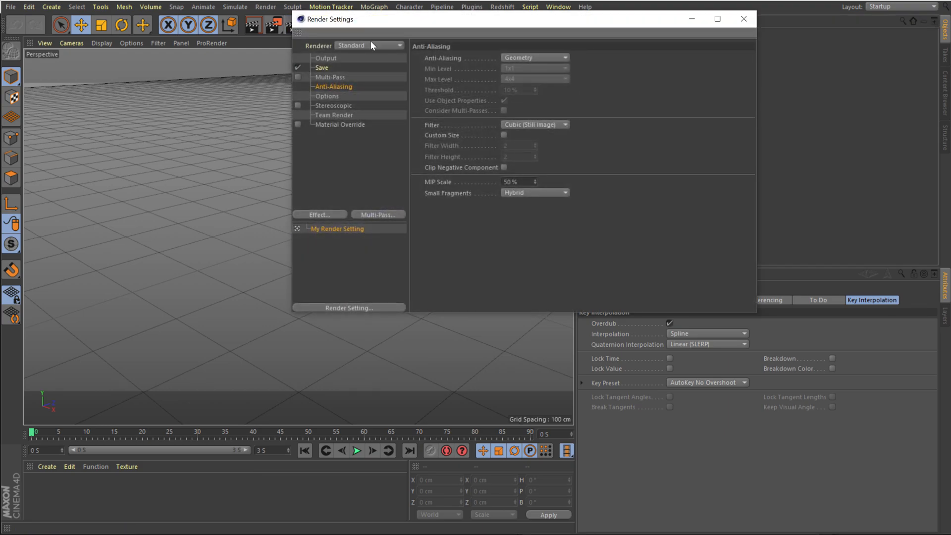
Set render output width 1920, height 1080 and anti-aliasing Best, then close Render Settings.
{"action": "left_click", "coordinate": [321, 57]}
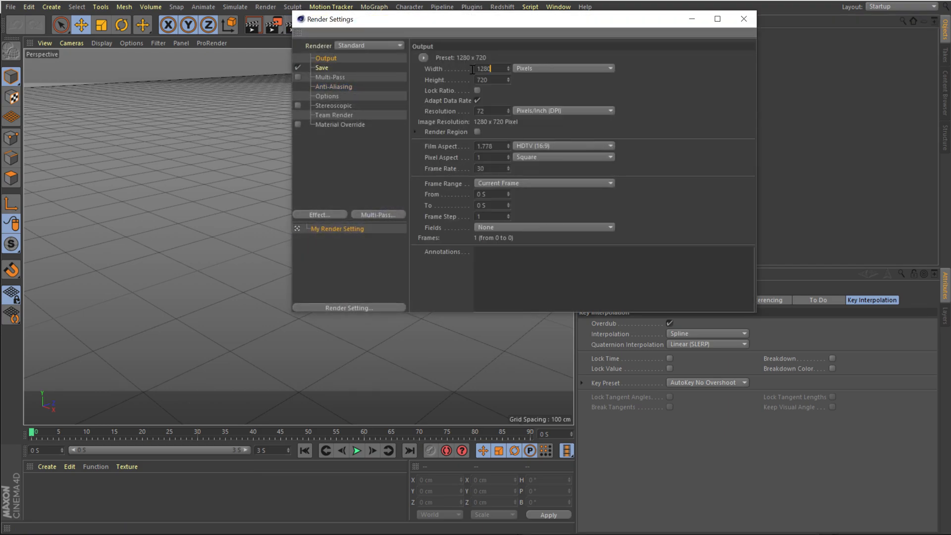
{"action": "type", "text": "1920"}
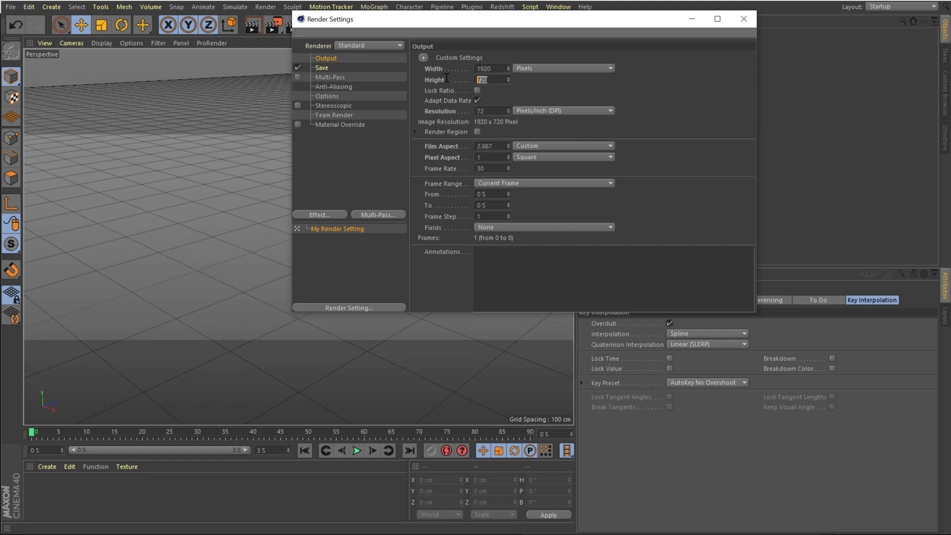
{"action": "type", "text": "1080"}
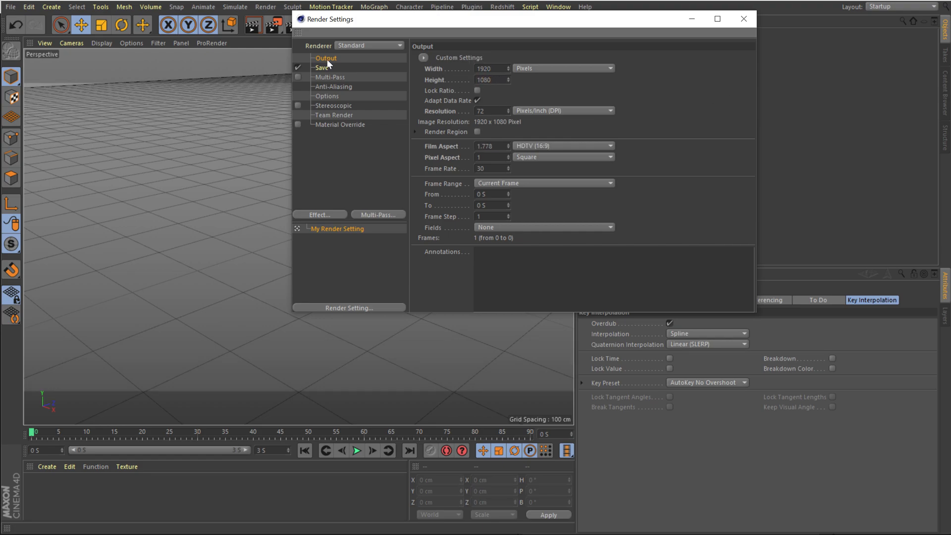
{"action": "left_click", "coordinate": [333, 86]}
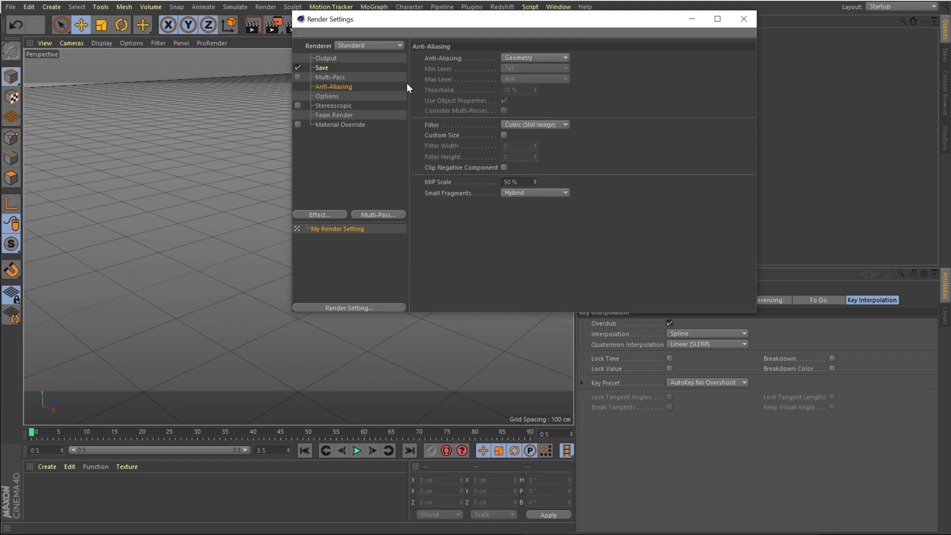
{"action": "left_click", "coordinate": [535, 55]}
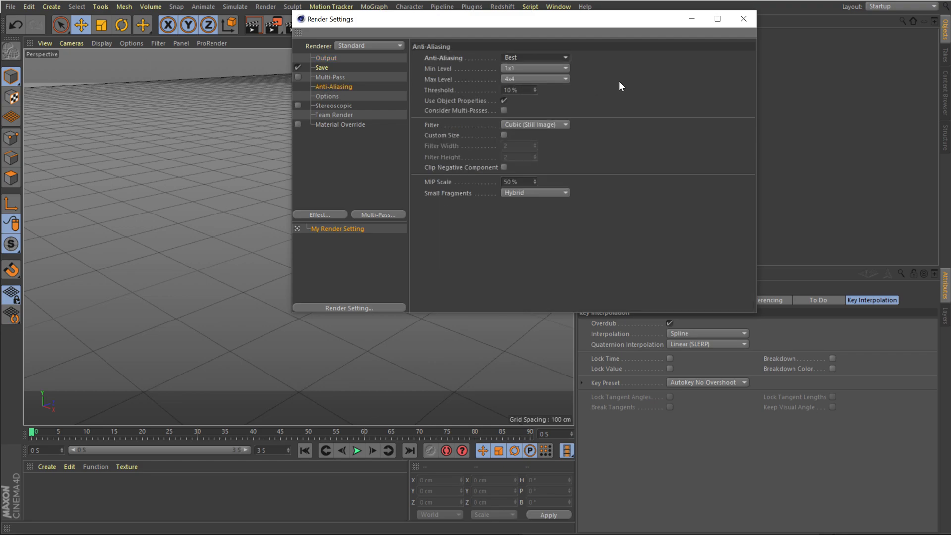
{"action": "mouse_move", "coordinate": [745, 17]}
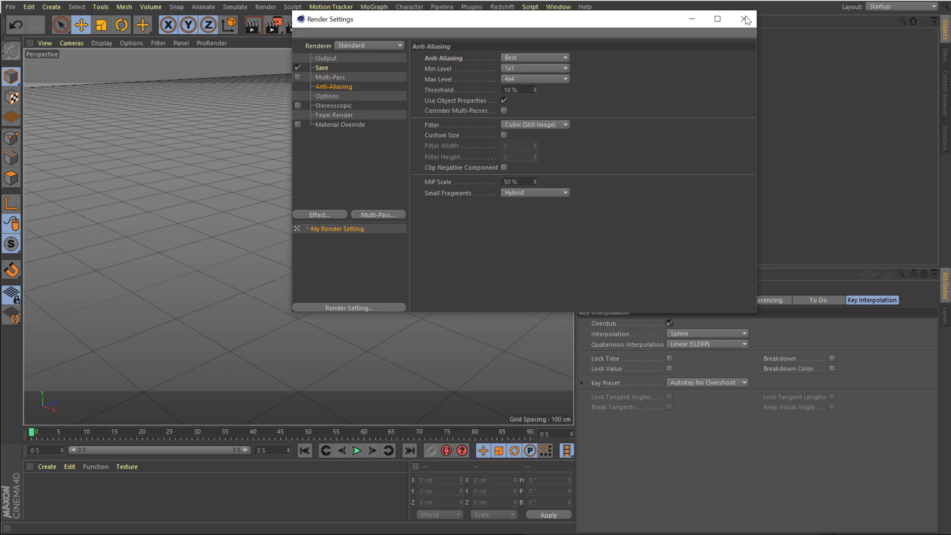
{"action": "left_click", "coordinate": [743, 18]}
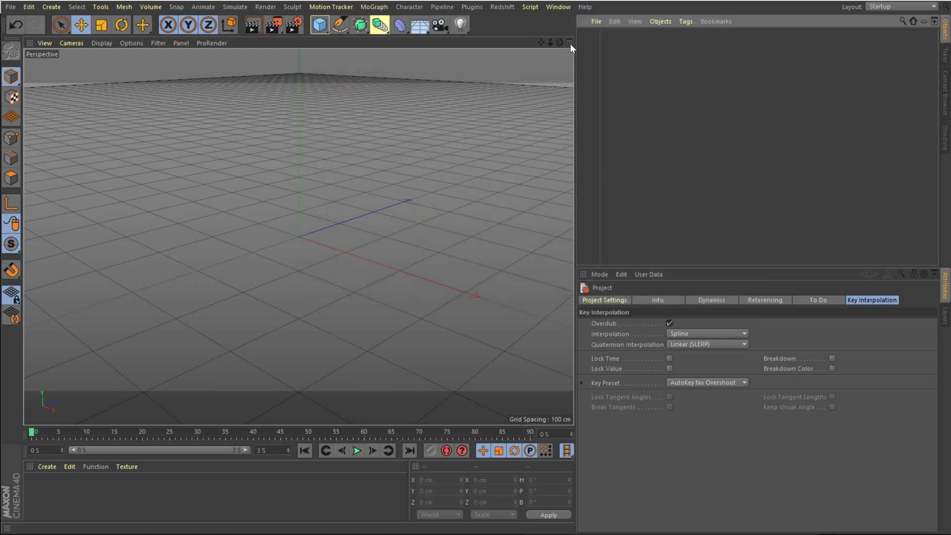
Switch to four views and add an Arc spline plus a Lathe generator to the scene.
{"action": "left_click", "coordinate": [568, 45]}
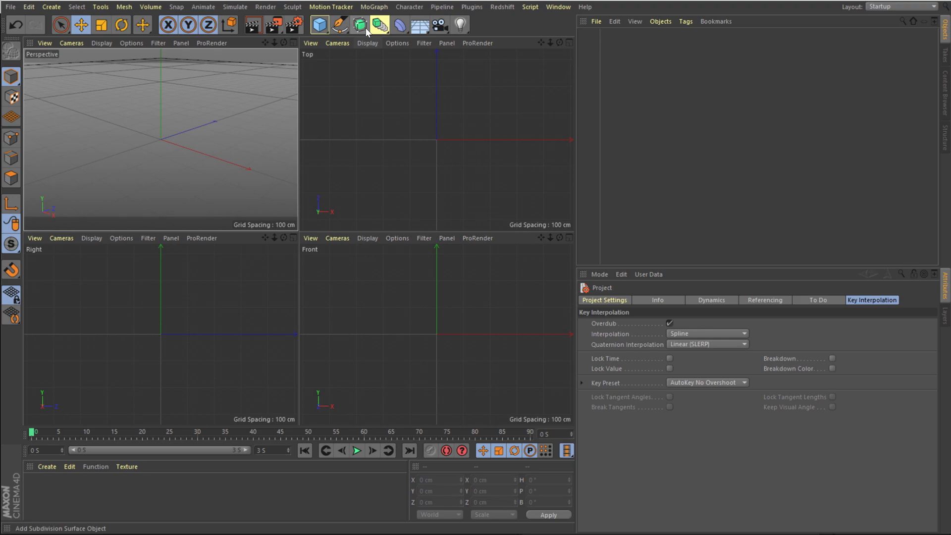
{"action": "left_click", "coordinate": [337, 24]}
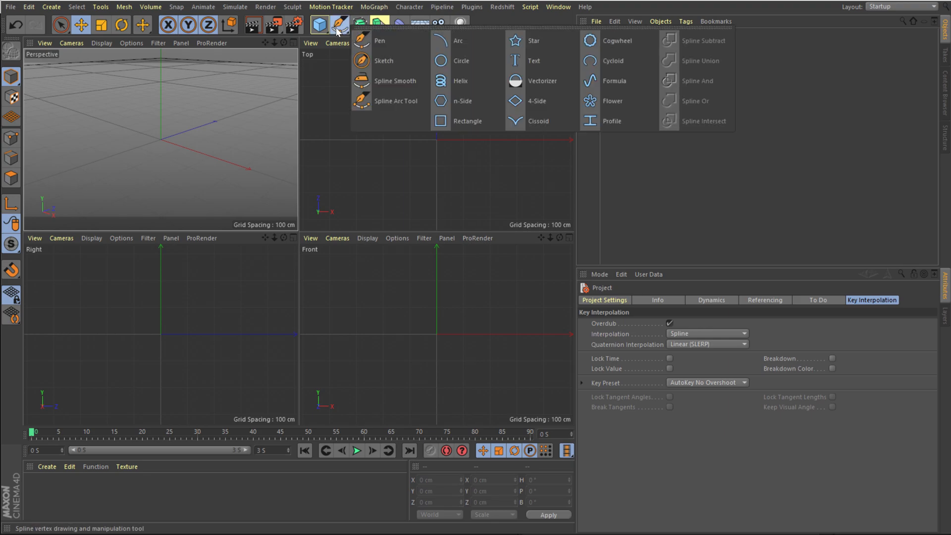
{"action": "left_click", "coordinate": [440, 40]}
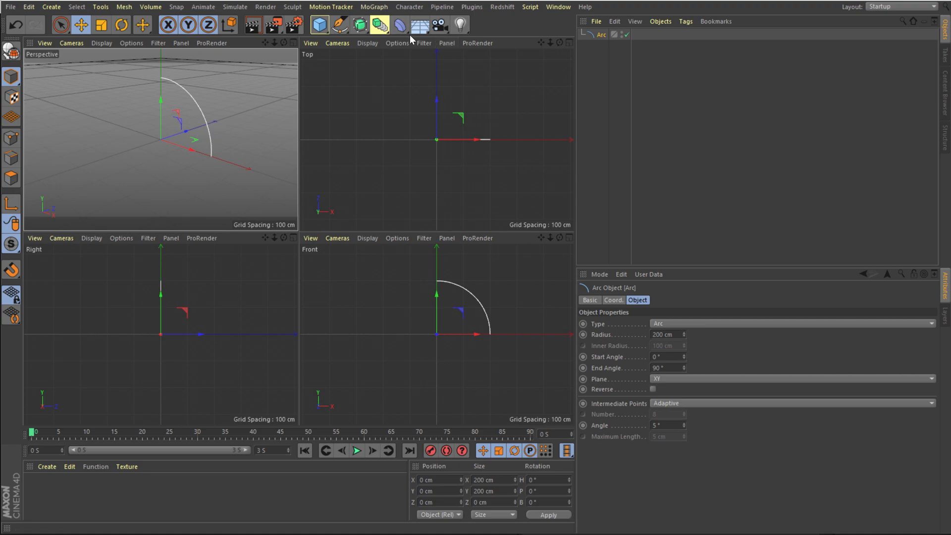
{"action": "left_click", "coordinate": [360, 23]}
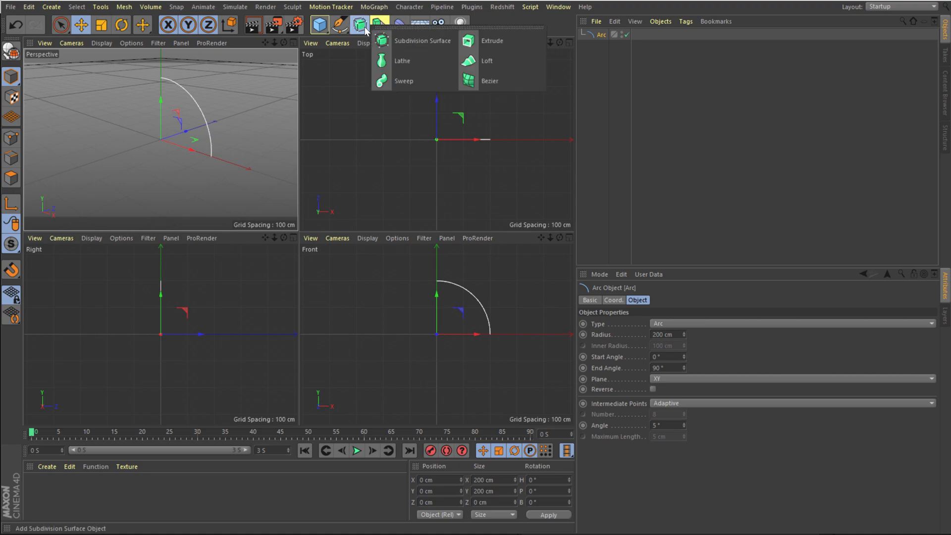
{"action": "left_click", "coordinate": [403, 60]}
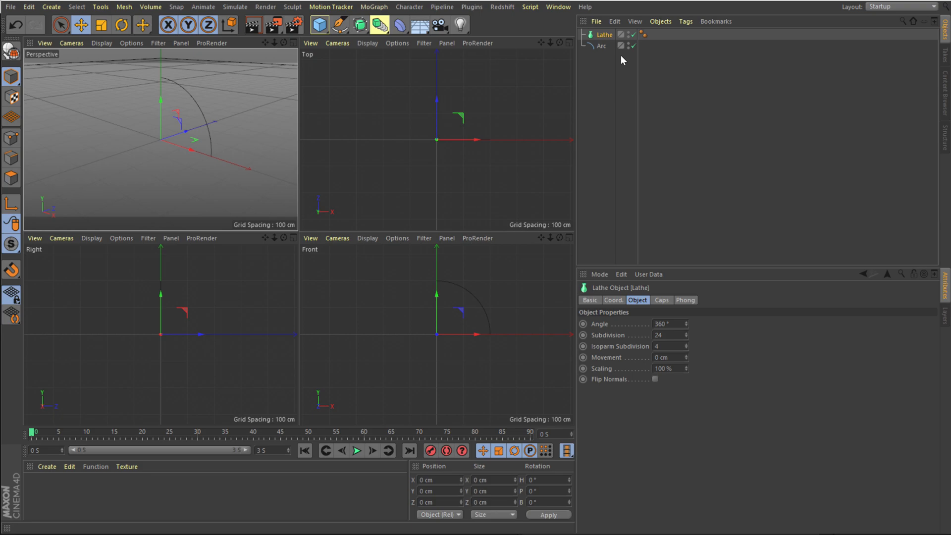
{"action": "mouse_move", "coordinate": [603, 36]}
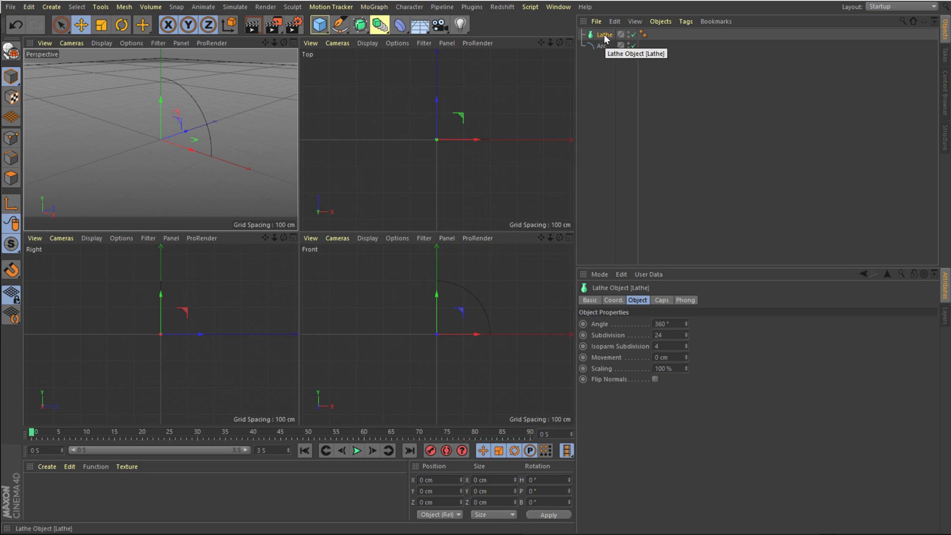
{"action": "mouse_move", "coordinate": [600, 46]}
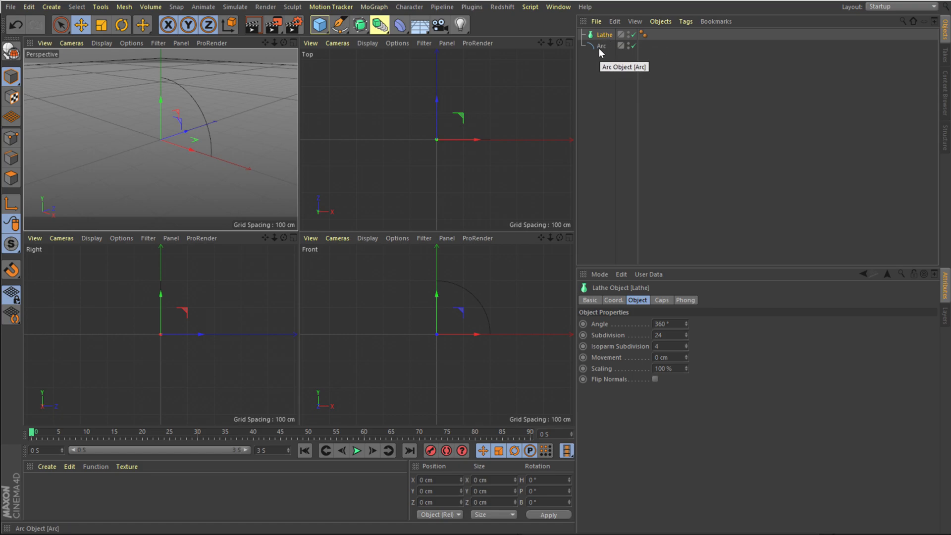
{"action": "mouse_move", "coordinate": [600, 50]}
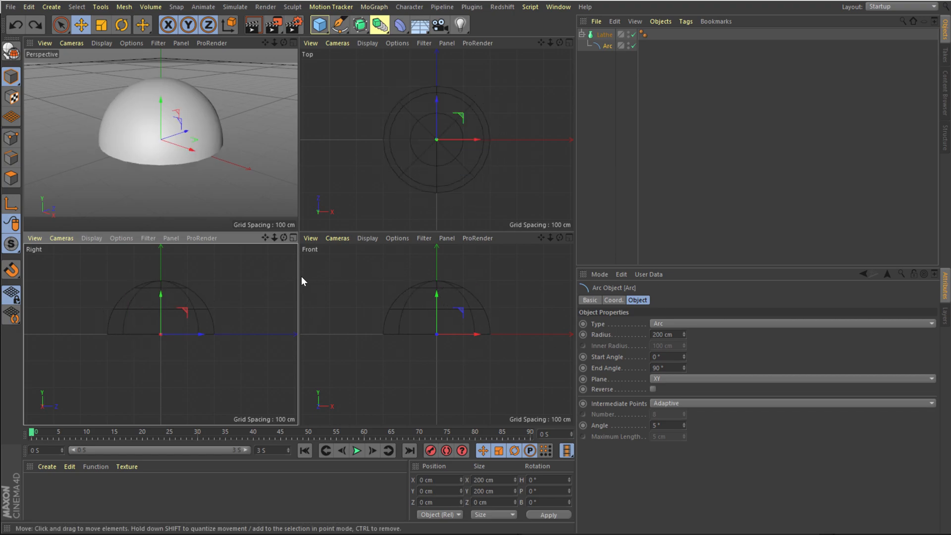
{"action": "mouse_move", "coordinate": [486, 343]}
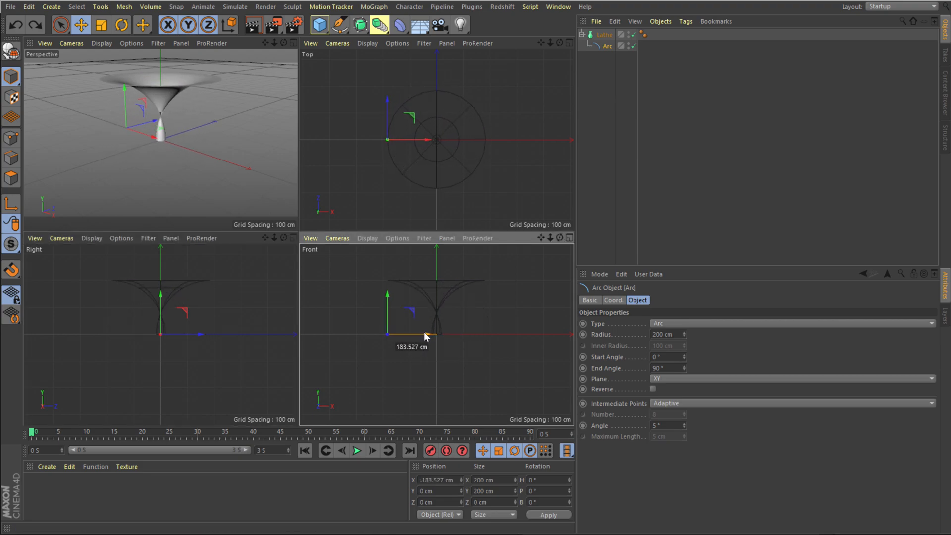
Drag the arc along X to about -217 cm, opening a wide funnel shown with shaded lines.
{"action": "left_click_drag", "start_coordinate": [425, 334], "coordinate": [400, 333]}
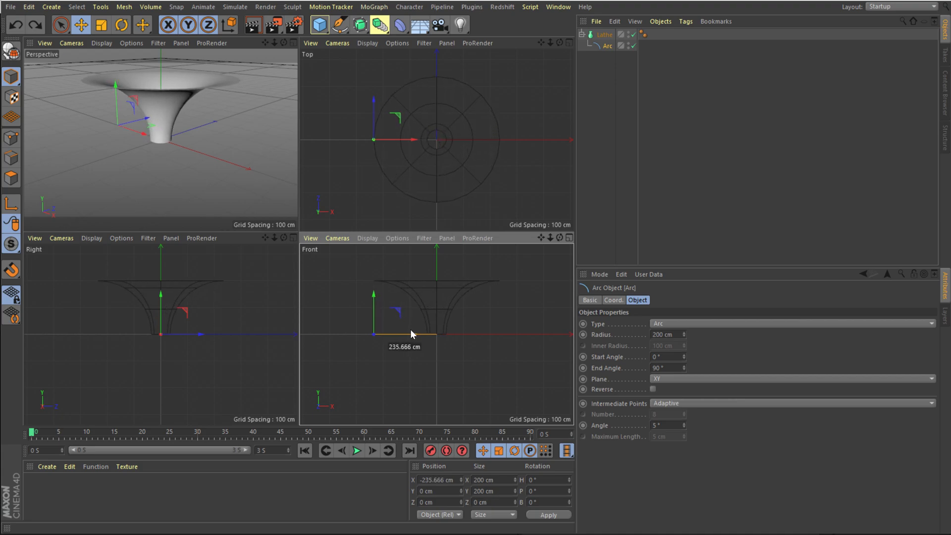
{"action": "left_click_drag", "start_coordinate": [410, 334], "coordinate": [417, 332]}
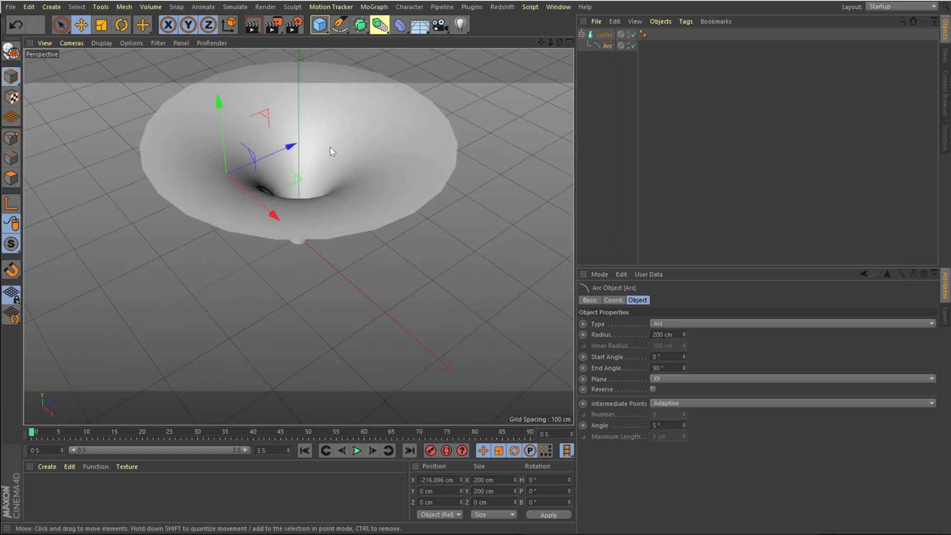
{"action": "left_click", "coordinate": [101, 43]}
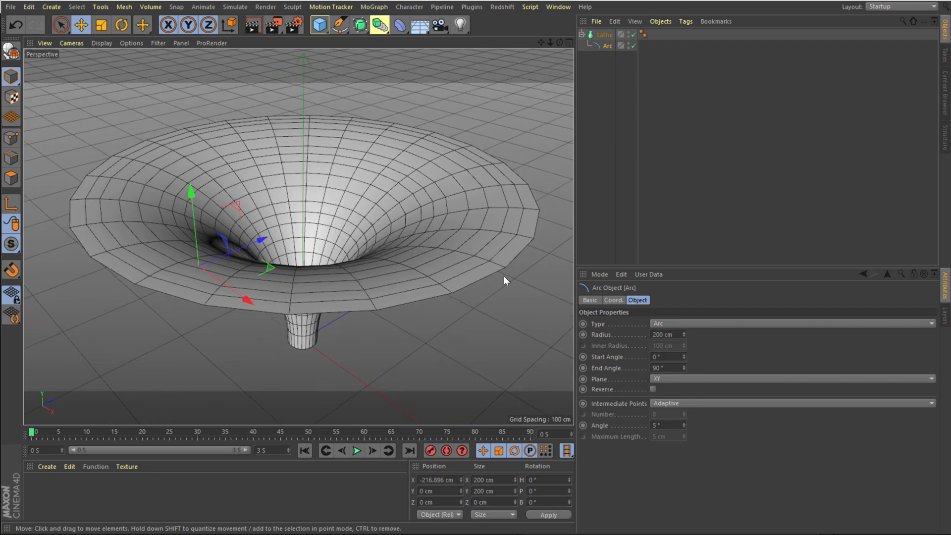
Raise the Lathe subdivision to 94 and set the arc's intermediate points to Uniform.
{"action": "left_click", "coordinate": [604, 35]}
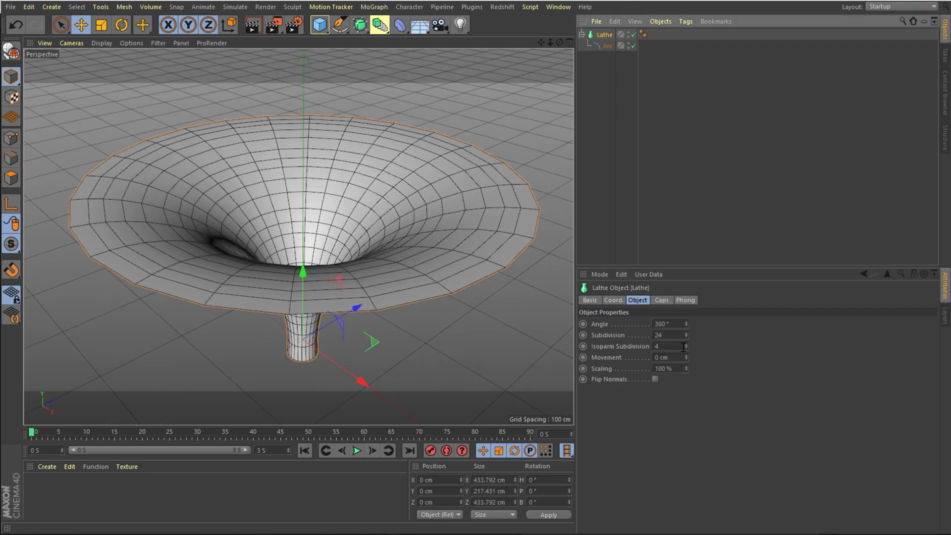
{"action": "type", "text": "94"}
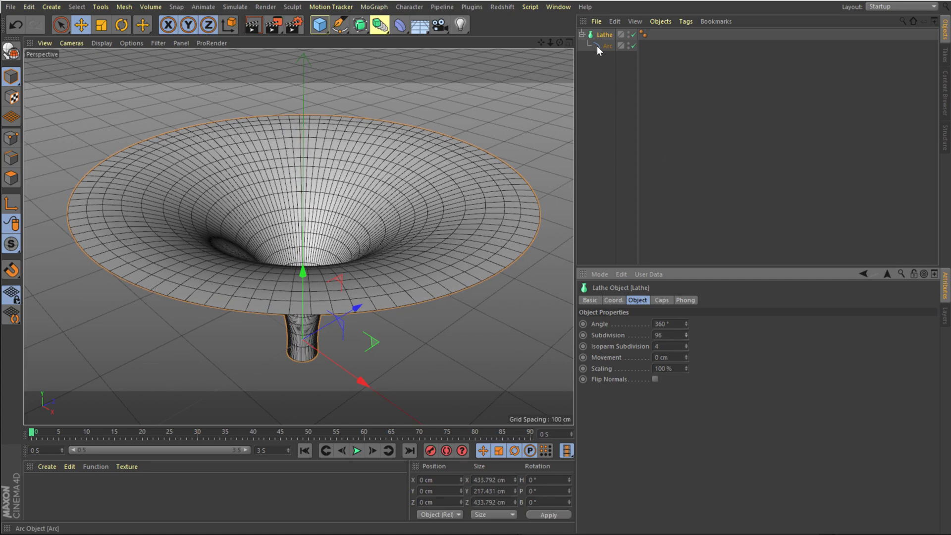
{"action": "left_click", "coordinate": [605, 45]}
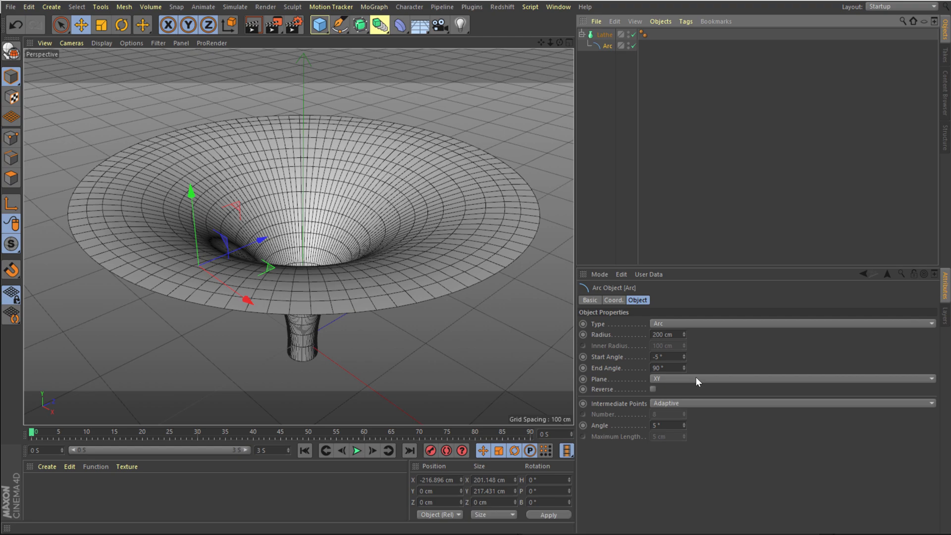
{"action": "left_click", "coordinate": [789, 403]}
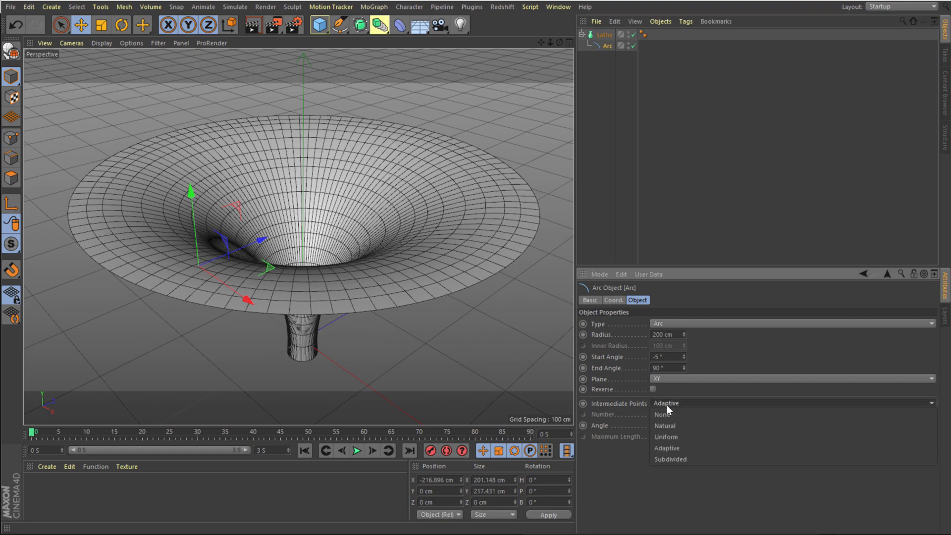
{"action": "left_click", "coordinate": [666, 437]}
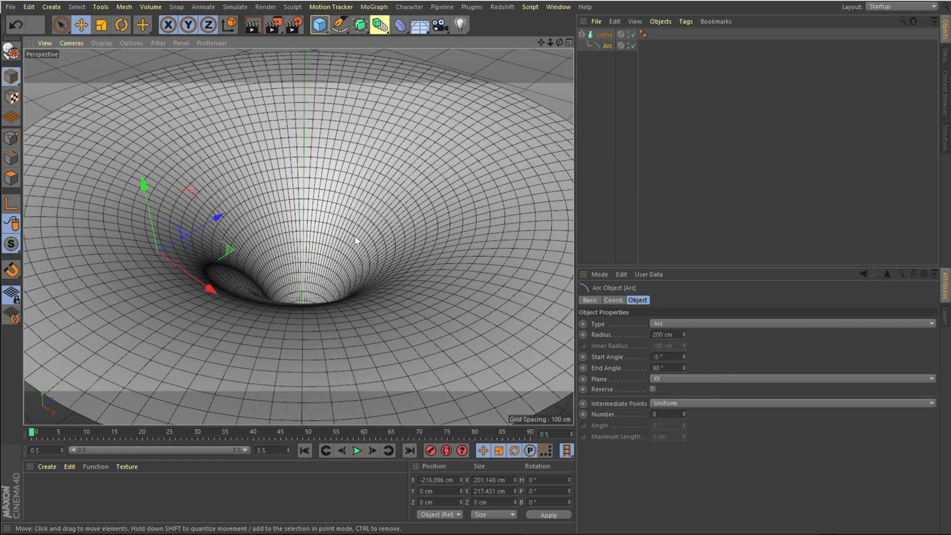
Add a Camera object to the funnel scene and select it.
{"action": "left_click", "coordinate": [438, 26]}
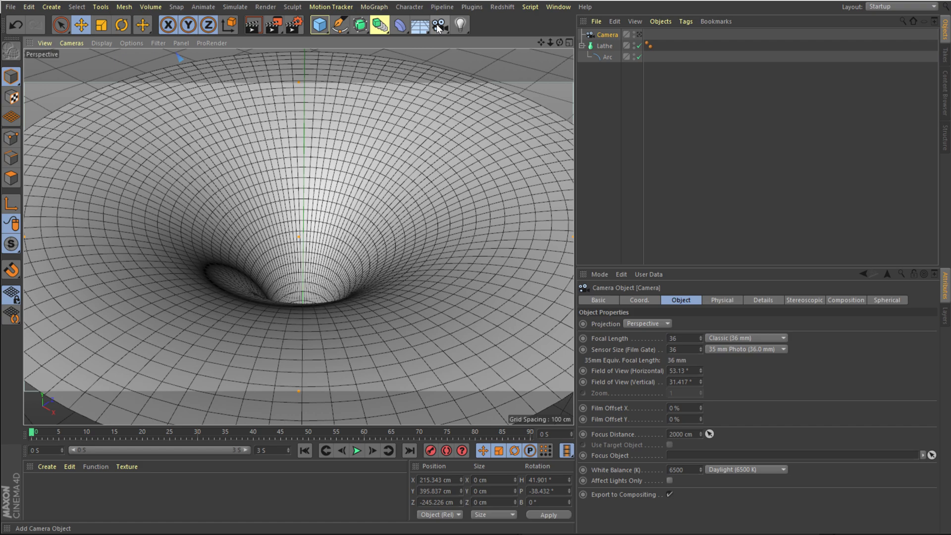
{"action": "left_click", "coordinate": [607, 34]}
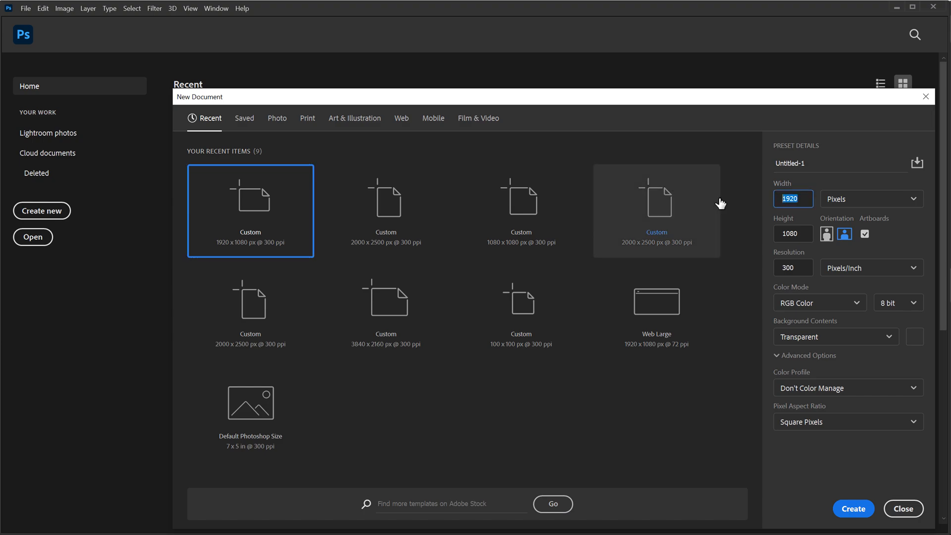
Create a 2000×1000 px, 72 ppi document and add a black Solid Color fill layer.
{"action": "left_click", "coordinate": [656, 202]}
{"action": "type", "text": "1000"}
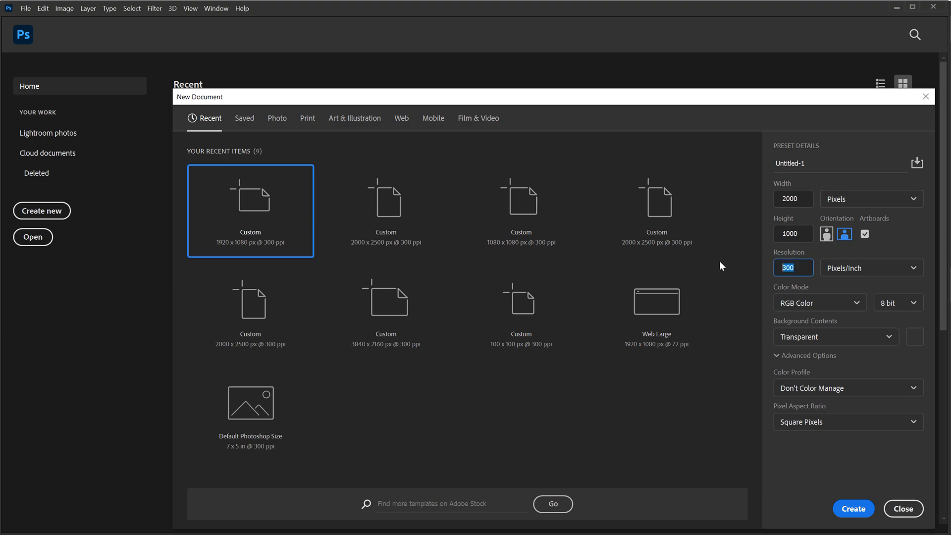
{"action": "type", "text": "72"}
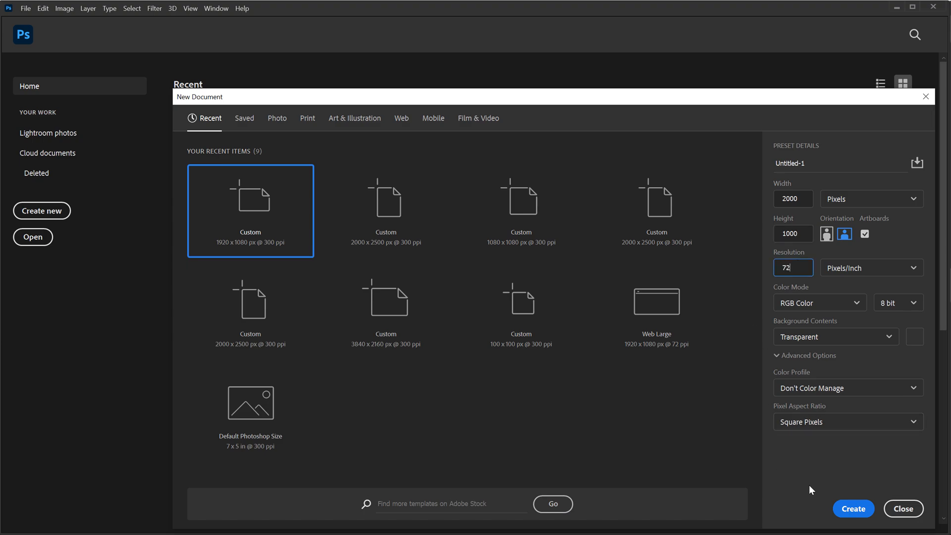
{"action": "left_click", "coordinate": [854, 508]}
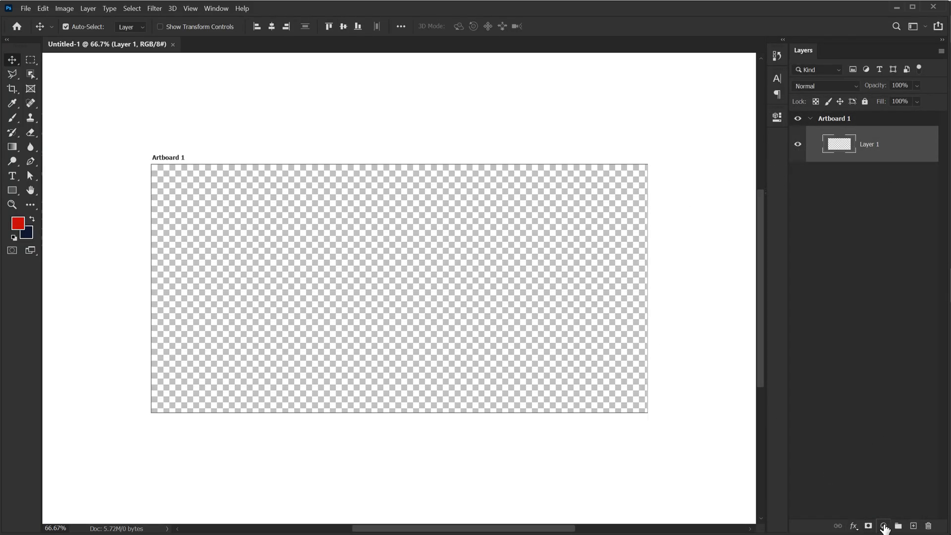
{"action": "left_click", "coordinate": [884, 525]}
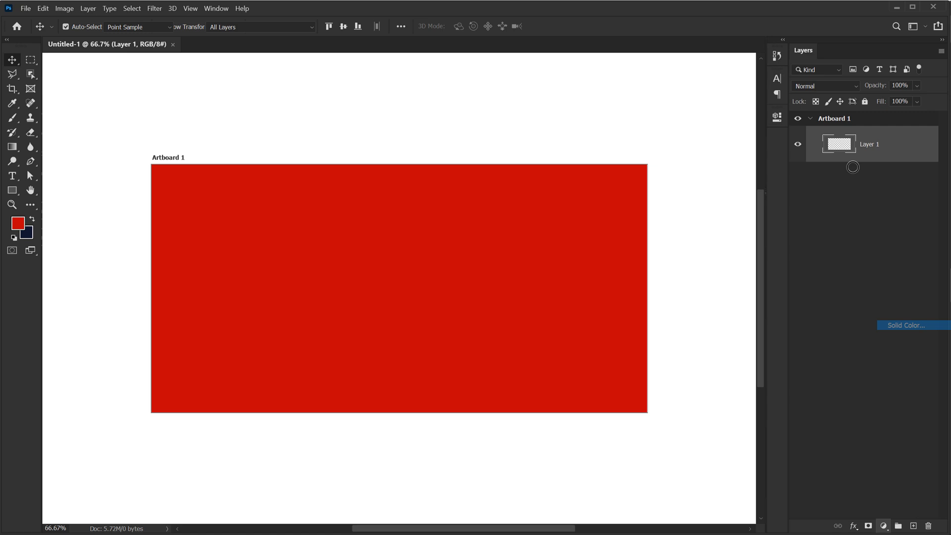
{"action": "left_click", "coordinate": [905, 326]}
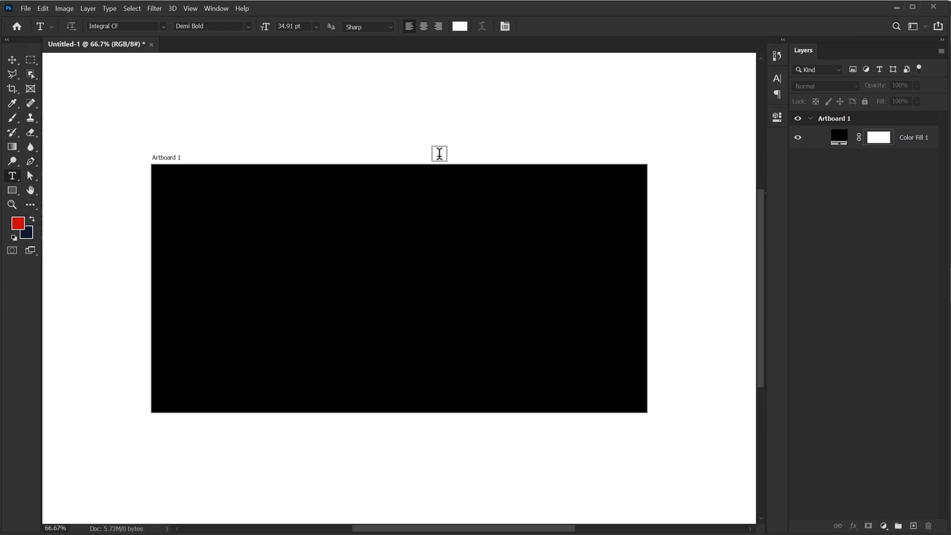
Write large white '-TYPO-' text and centre it on the black artboard.
{"action": "type", "text": "LOREM IPSUM"}
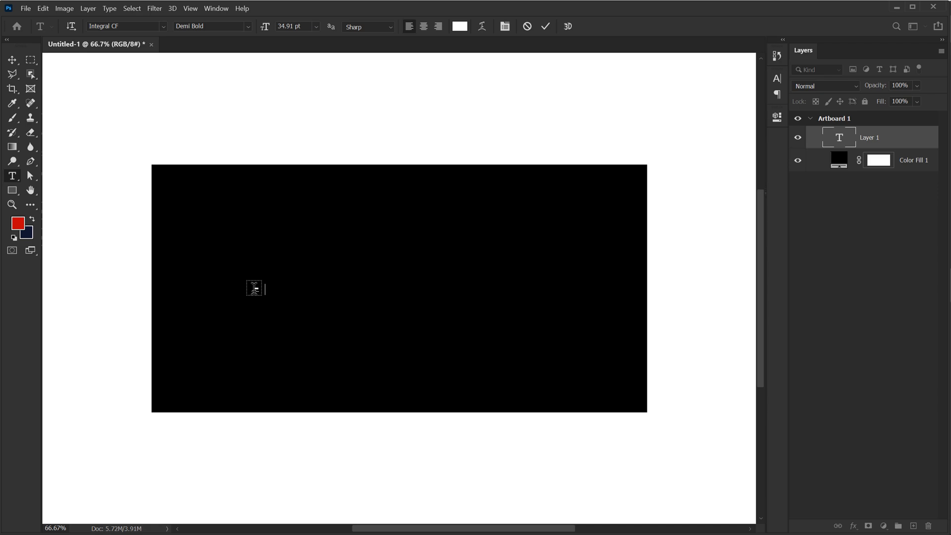
{"action": "type", "text": "TYPO-"}
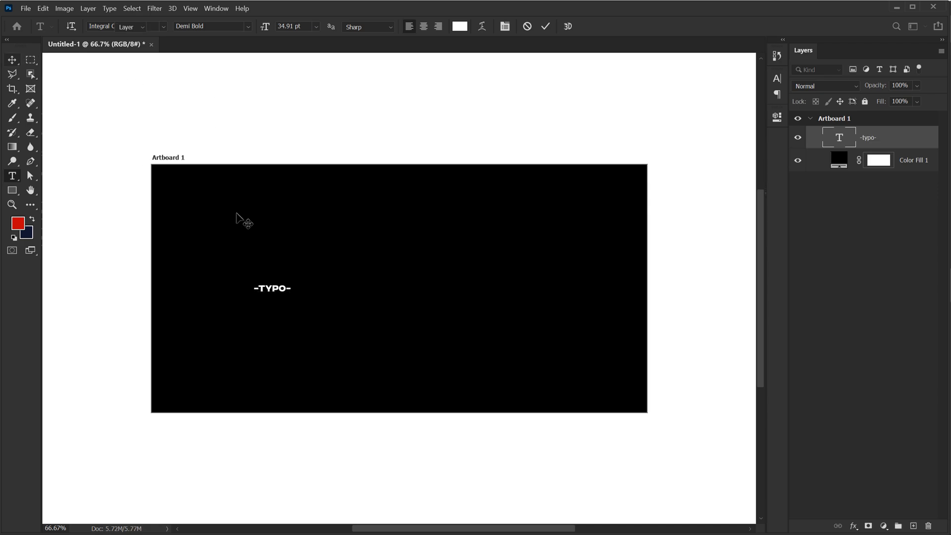
{"action": "left_click", "coordinate": [10, 60]}
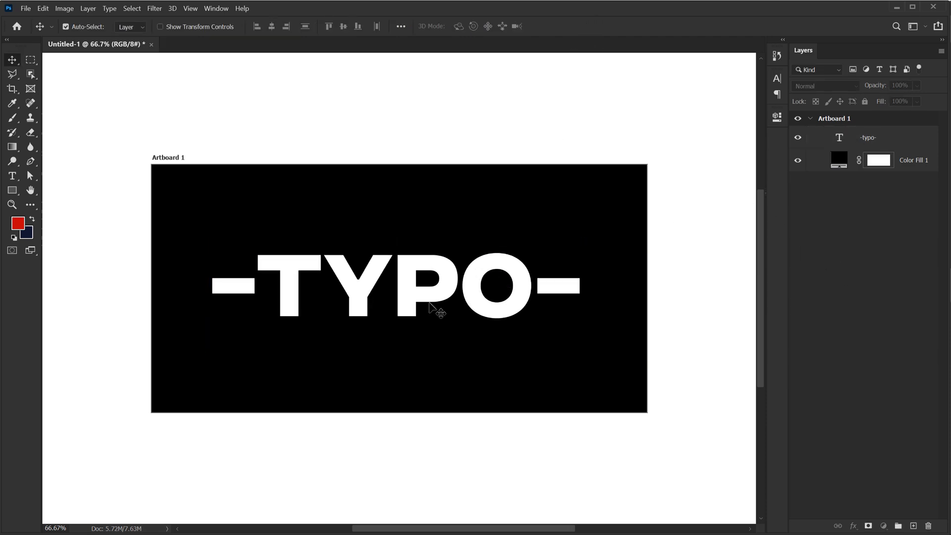
{"action": "left_click", "coordinate": [878, 138]}
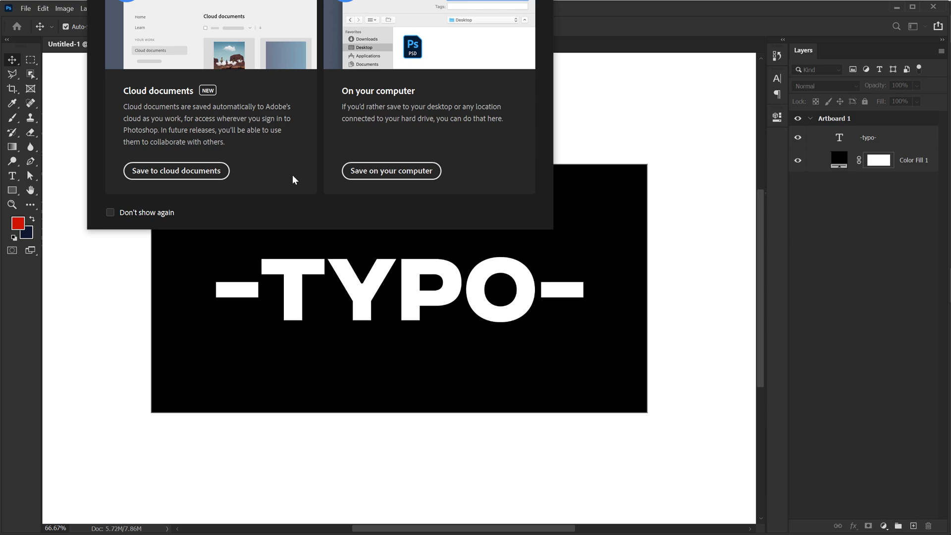
Save the design locally as 'Textur' in Desktop\Tut, suppressing the cloud-save prompt.
{"action": "left_click", "coordinate": [110, 212]}
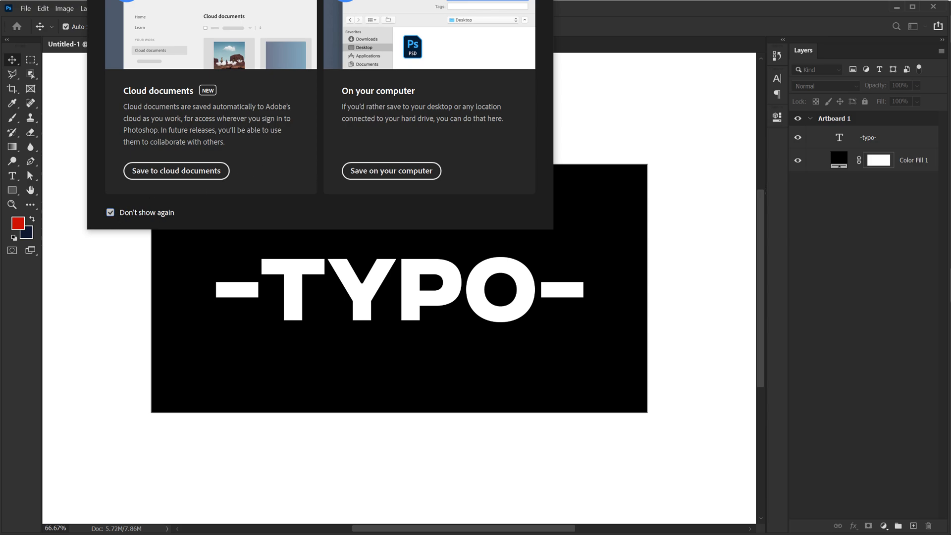
{"action": "left_click", "coordinate": [390, 171]}
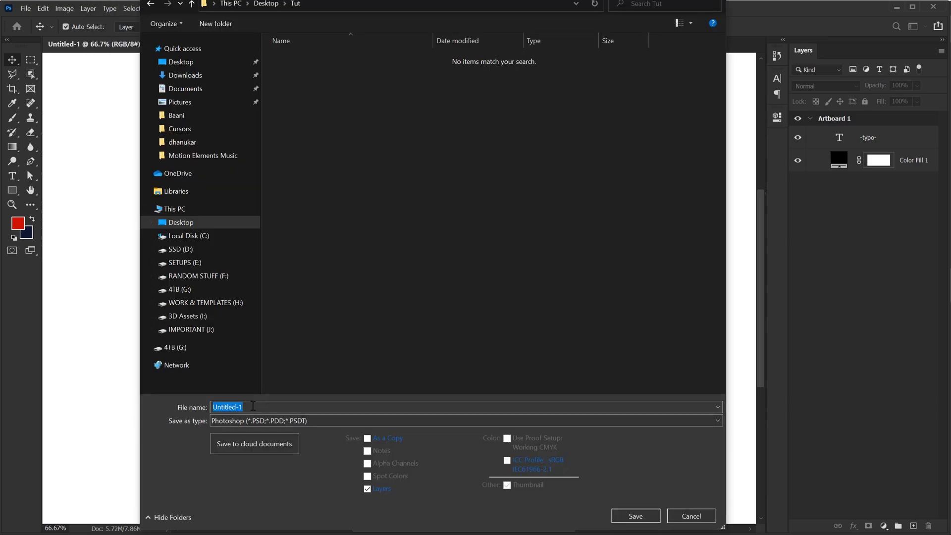
{"action": "type", "text": "Textur"}
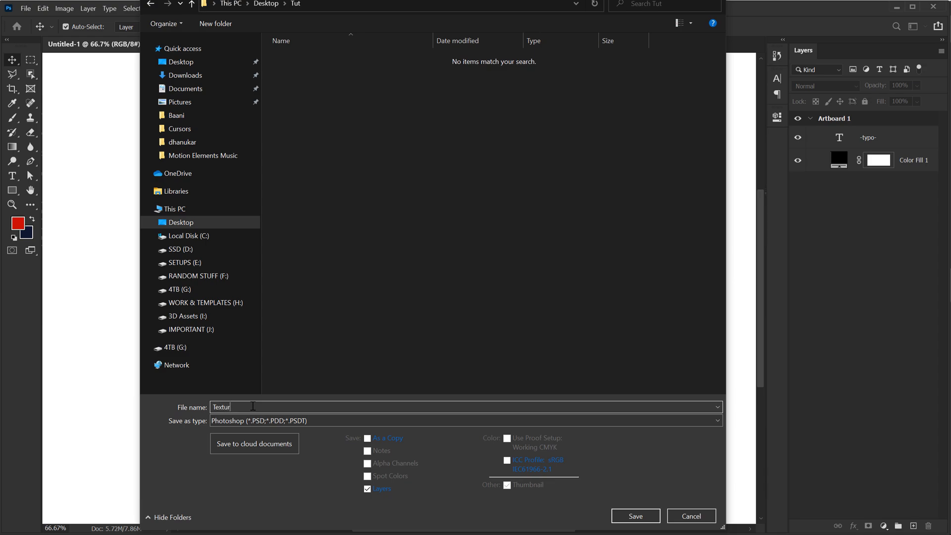
{"action": "left_click", "coordinate": [635, 515]}
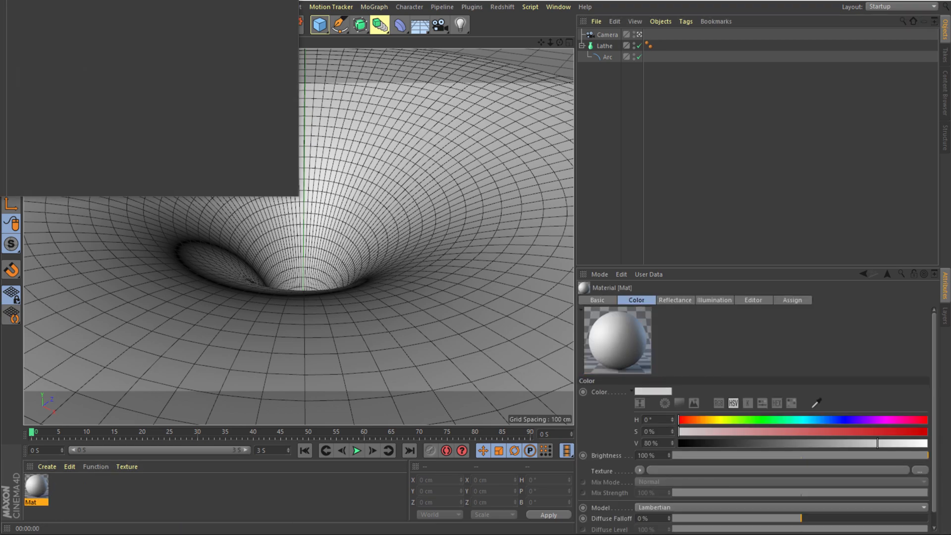
Make Mat luminance-only with Reflectance off and load the Texture image into Luminance.
{"action": "double_click", "coordinate": [31, 499]}
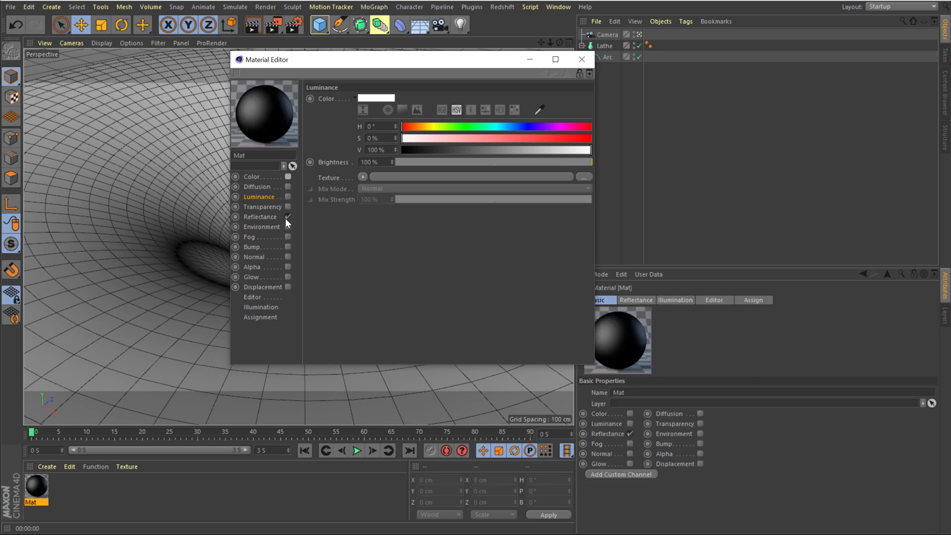
{"action": "left_click", "coordinate": [287, 197]}
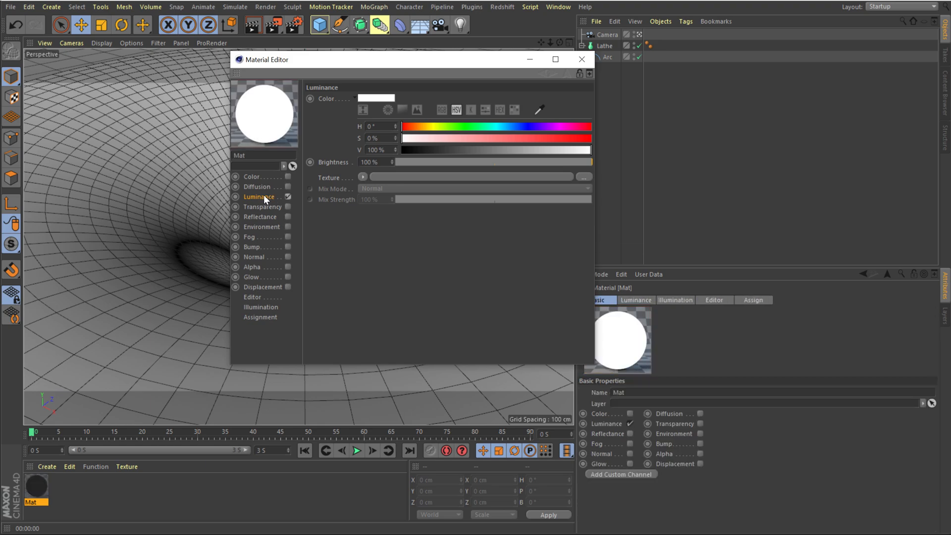
{"action": "left_click", "coordinate": [363, 176]}
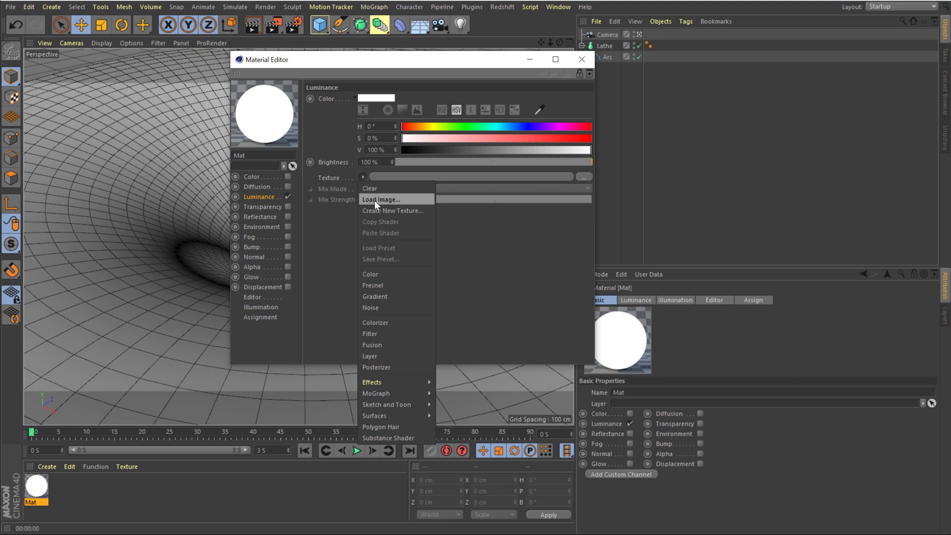
{"action": "left_click", "coordinate": [380, 199]}
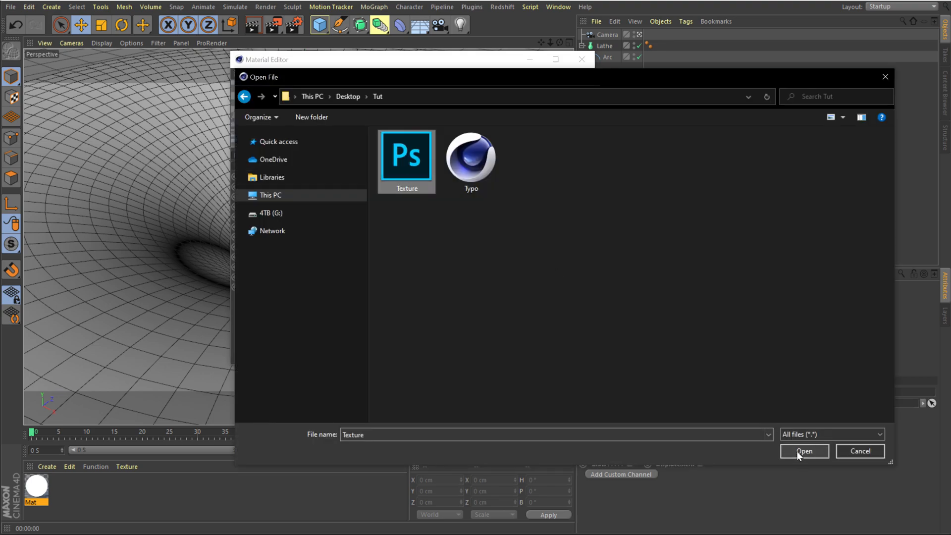
{"action": "left_click", "coordinate": [804, 451]}
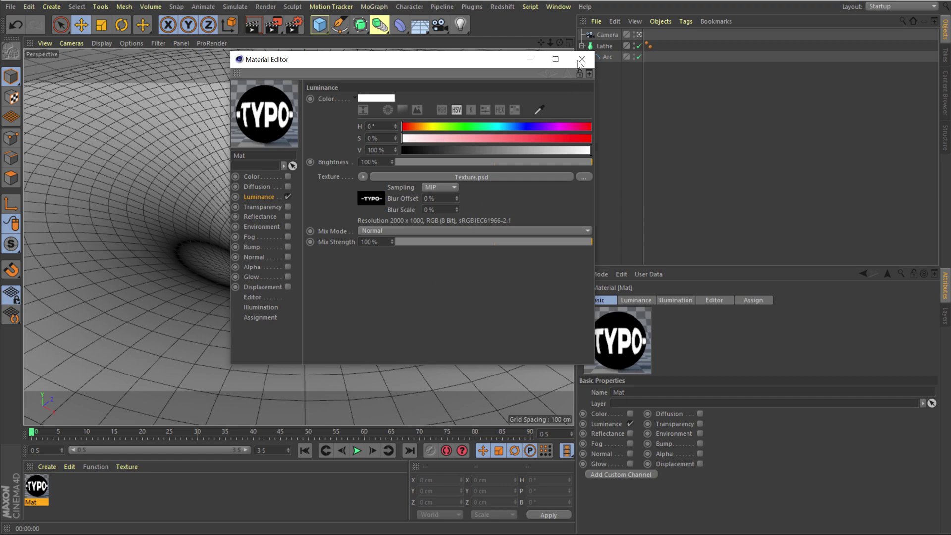
{"action": "left_click", "coordinate": [581, 59]}
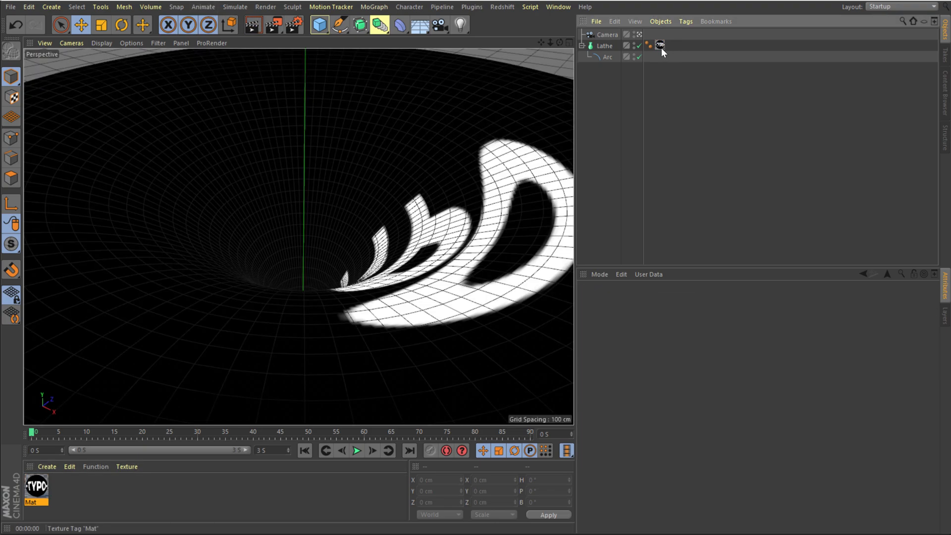
Set the texture tag to Tiles U 3, Tiles V -25 and Offset U about 212%.
{"action": "left_click", "coordinate": [657, 49]}
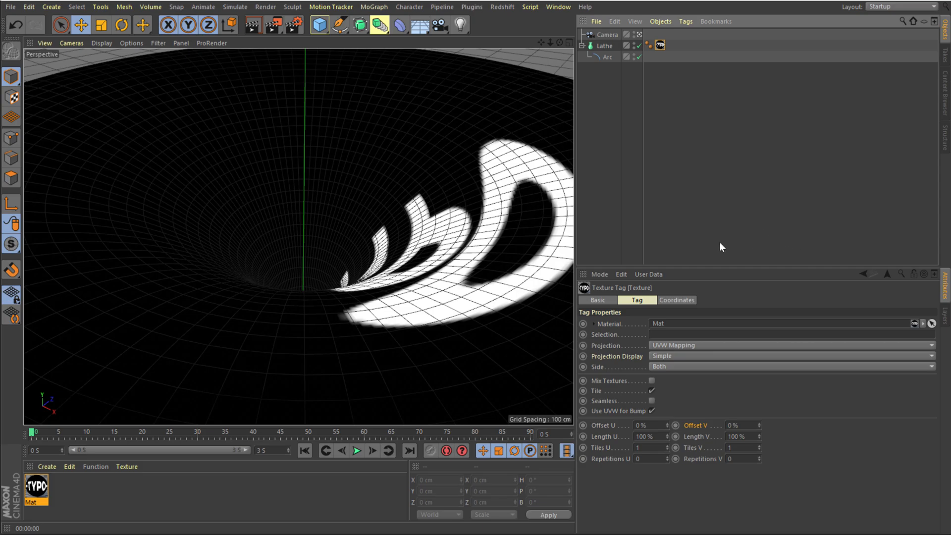
{"action": "mouse_move", "coordinate": [763, 451]}
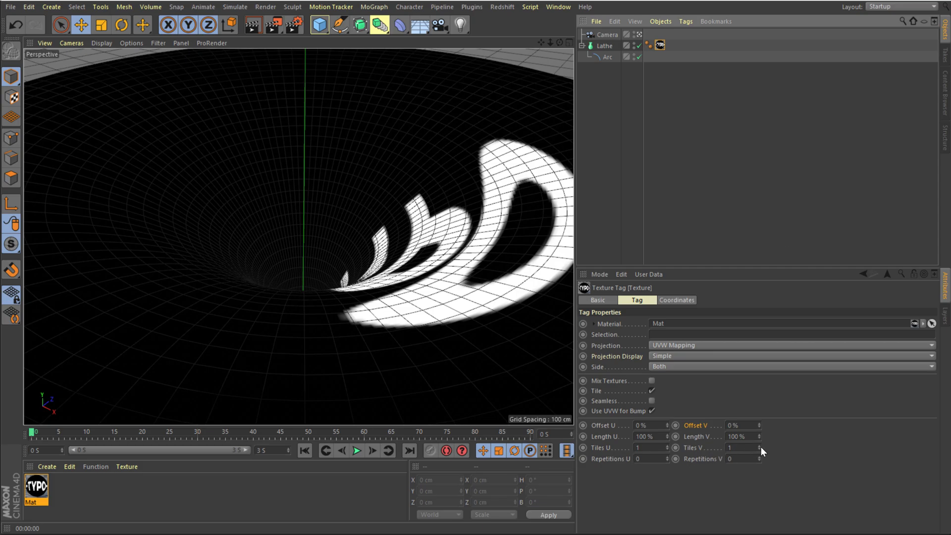
{"action": "left_click_drag", "start_coordinate": [729, 447], "coordinate": [758, 447]}
{"action": "type", "text": "-8"}
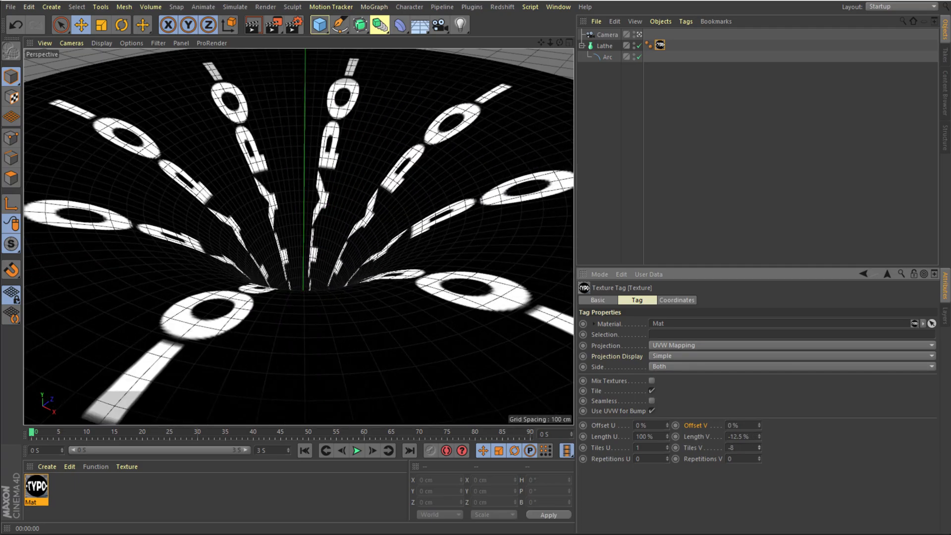
{"action": "left_click_drag", "start_coordinate": [748, 436], "coordinate": [763, 436]}
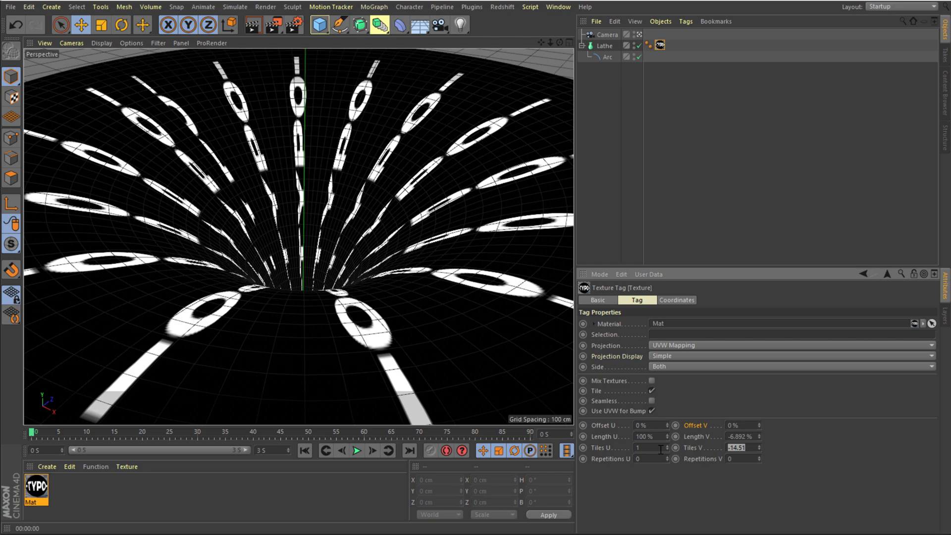
{"action": "type", "text": "-25"}
{"action": "left_click", "coordinate": [652, 448]}
{"action": "type", "text": "3"}
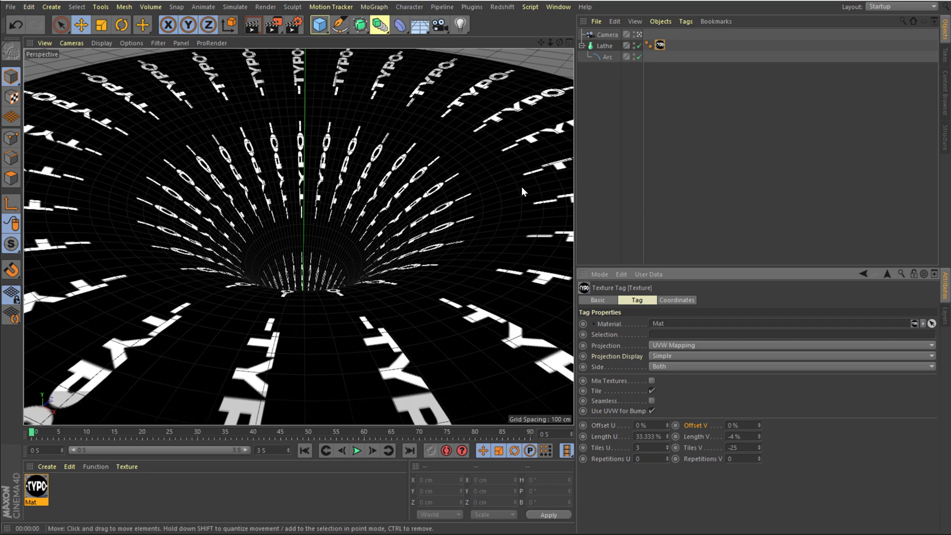
{"action": "left_click_drag", "start_coordinate": [652, 425], "coordinate": [649, 428]}
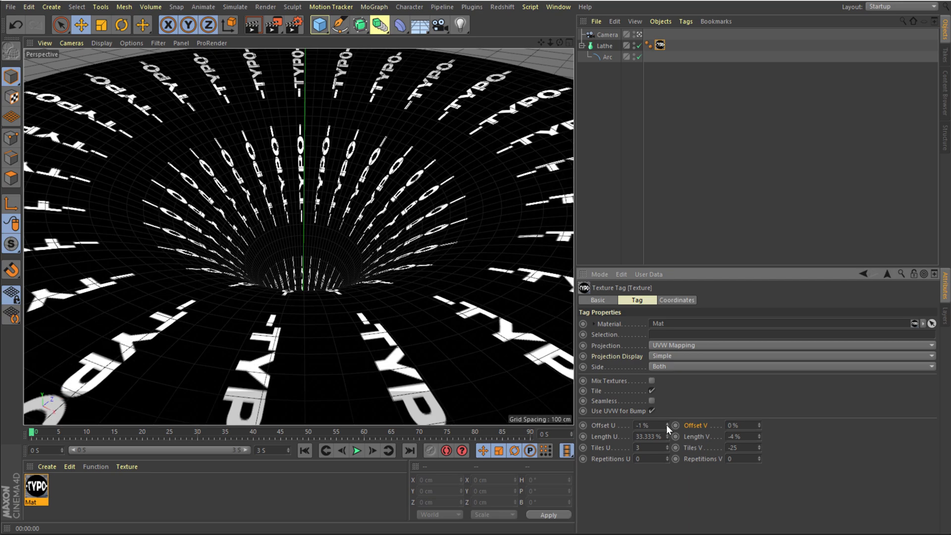
{"action": "left_click_drag", "start_coordinate": [649, 426], "coordinate": [661, 426]}
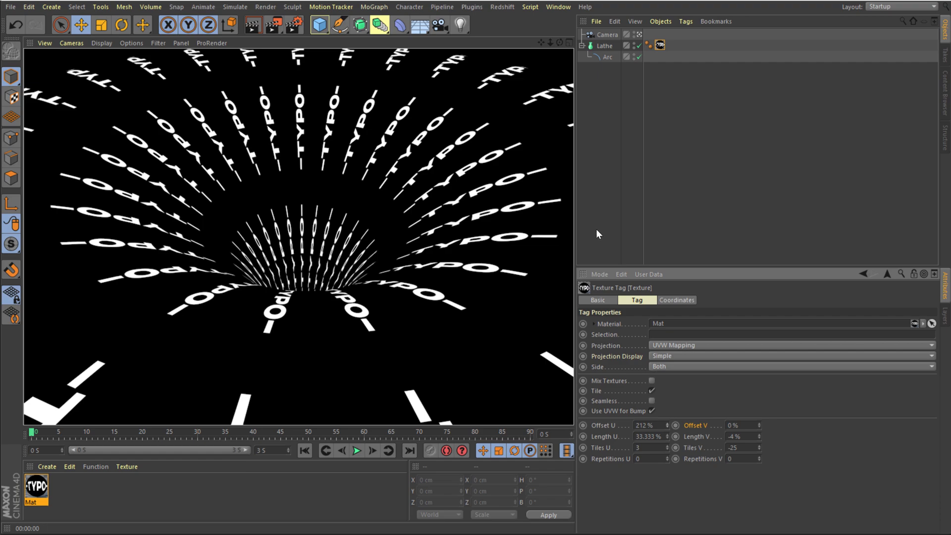
{"action": "mouse_move", "coordinate": [71, 518]}
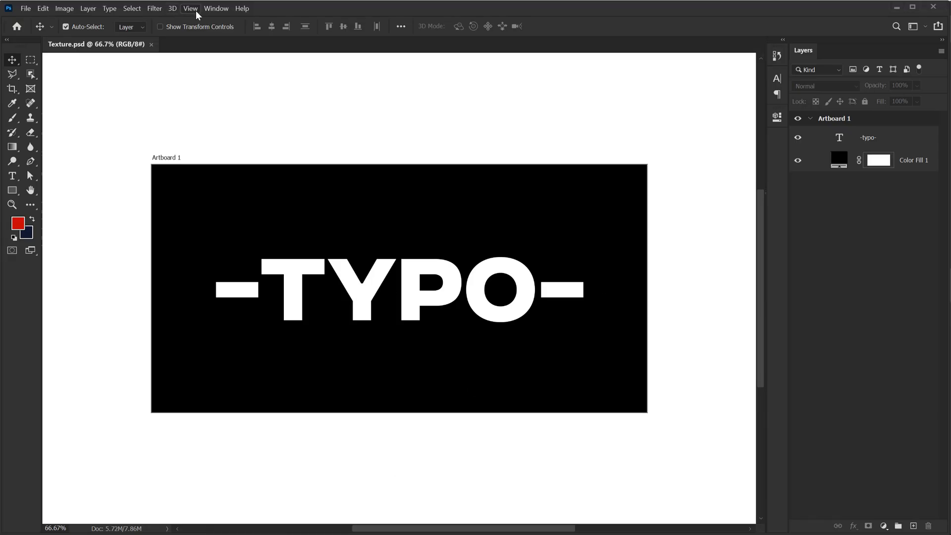
Lay a New Guide Layout of 3 columns by 3 rows over the -TYPO- artboard.
{"action": "left_click", "coordinate": [190, 7]}
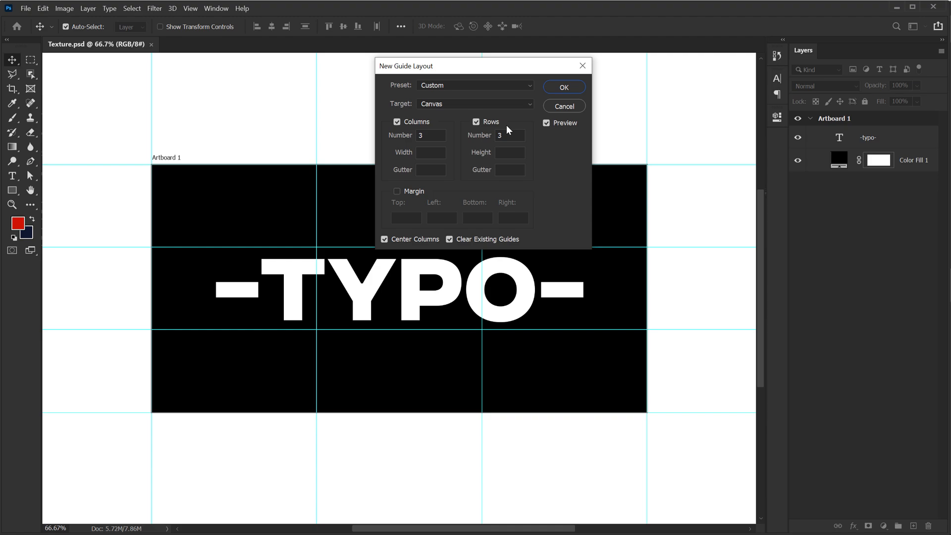
{"action": "left_click", "coordinate": [564, 87]}
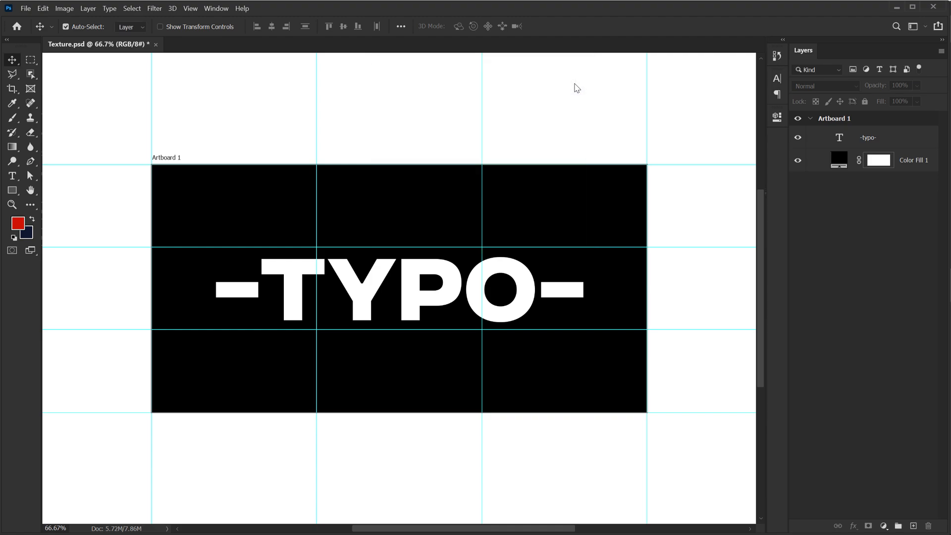
With the Pen tool in Shape mode, draw a line shape along a horizontal guide.
{"action": "left_click", "coordinate": [27, 161]}
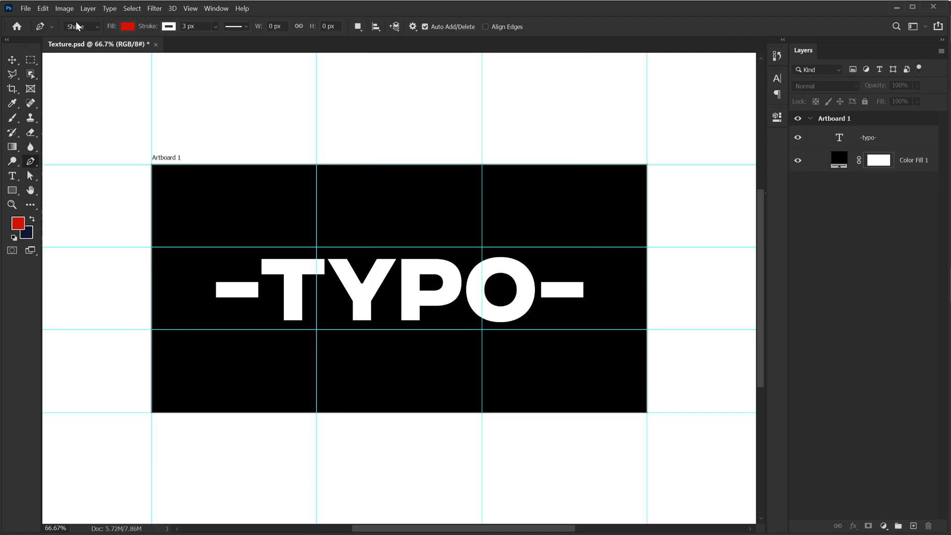
{"action": "left_click", "coordinate": [96, 27]}
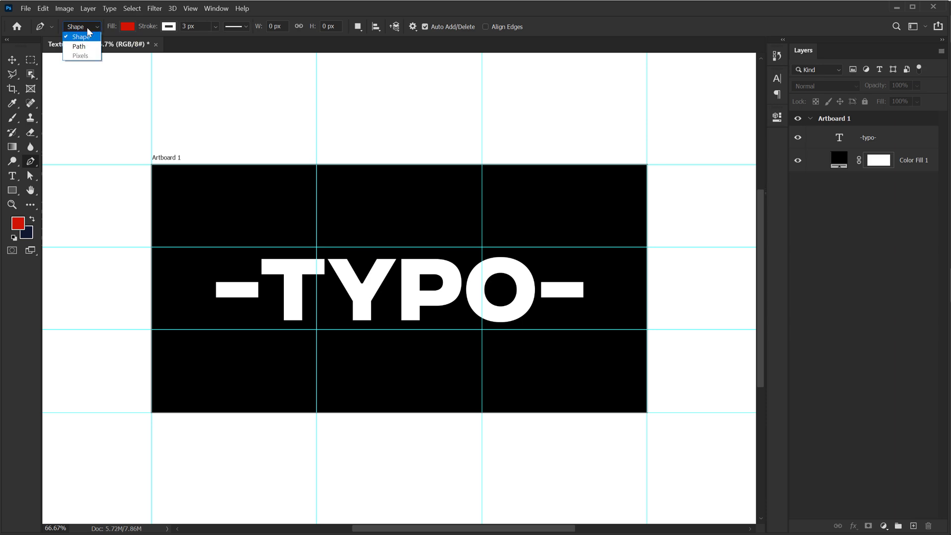
{"action": "left_click", "coordinate": [78, 35]}
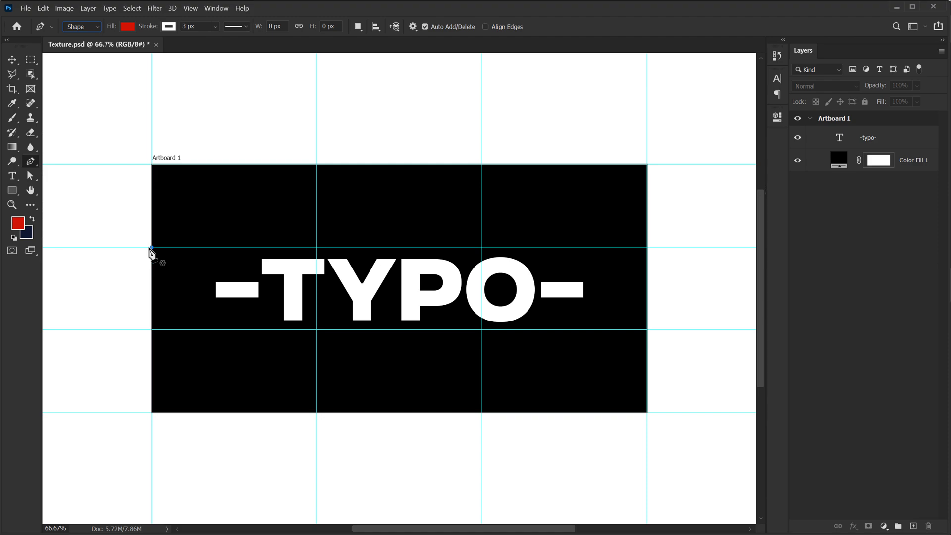
{"action": "left_click_drag", "start_coordinate": [153, 248], "coordinate": [647, 248]}
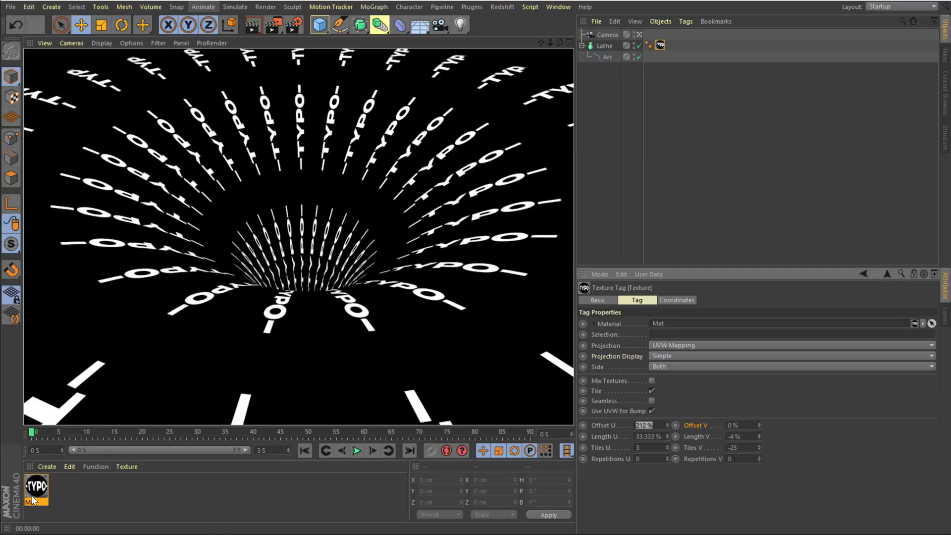
Reload Texture.psd in the Mat material's luminance texture so the new lines appear.
{"action": "double_click", "coordinate": [39, 490]}
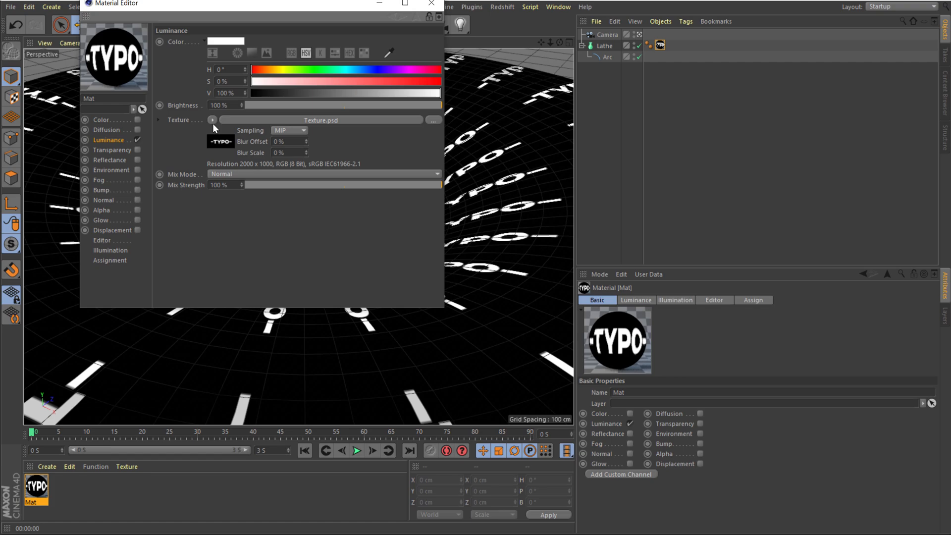
{"action": "left_click", "coordinate": [212, 120]}
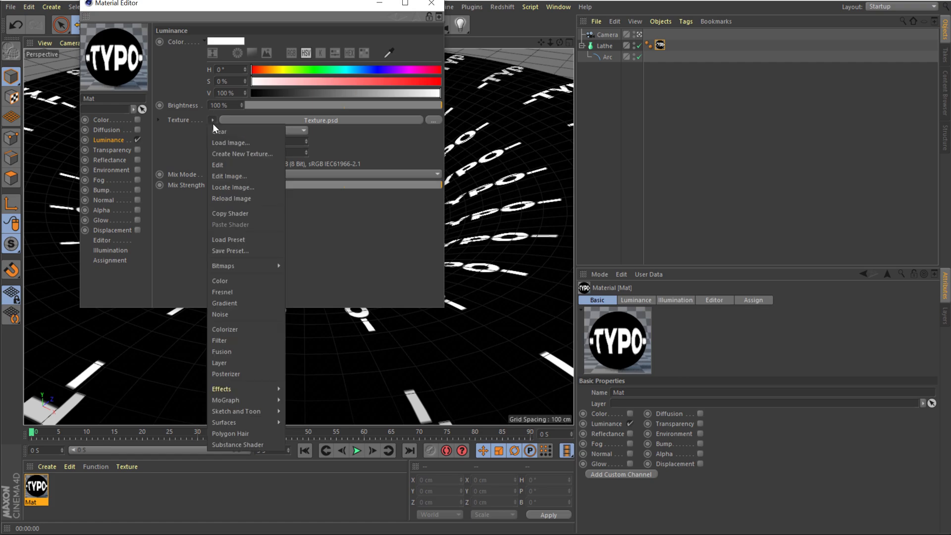
{"action": "mouse_move", "coordinate": [238, 198]}
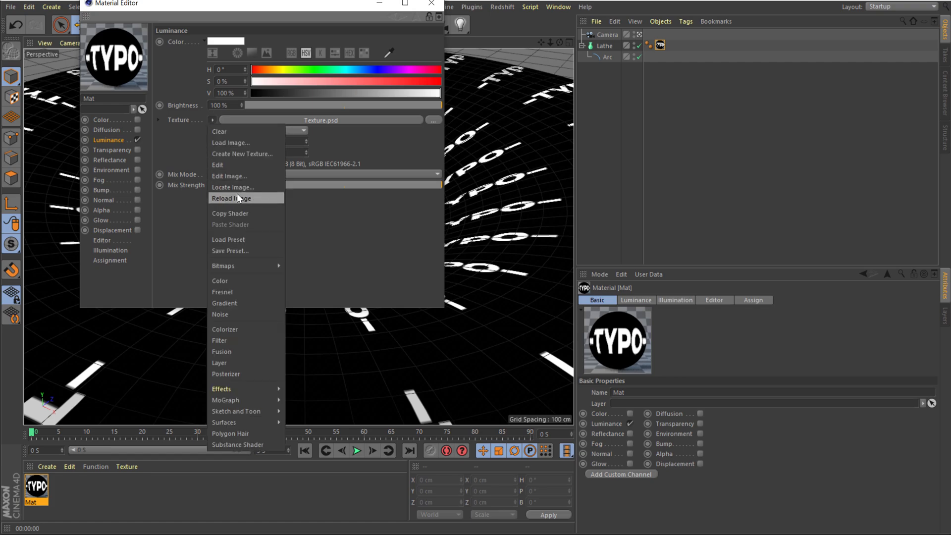
{"action": "left_click", "coordinate": [231, 198]}
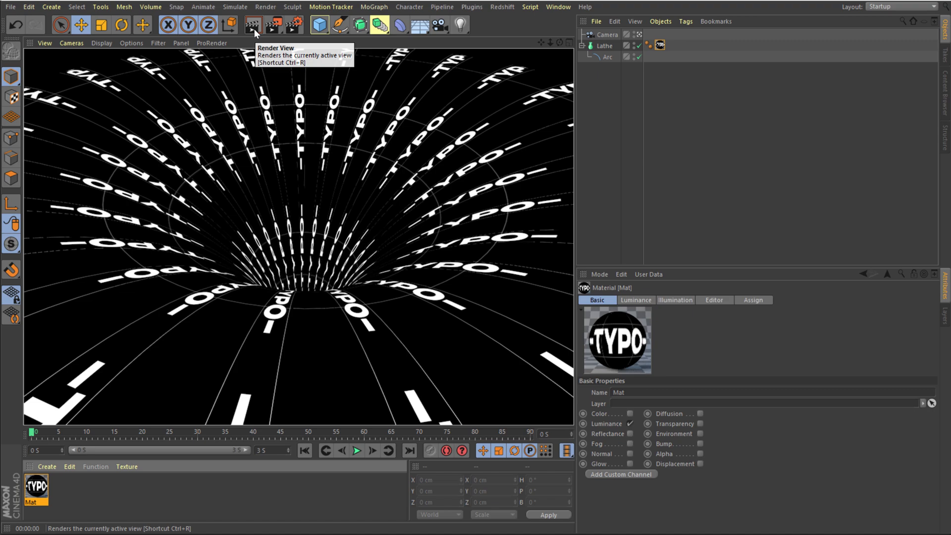
{"action": "mouse_move", "coordinate": [301, 54]}
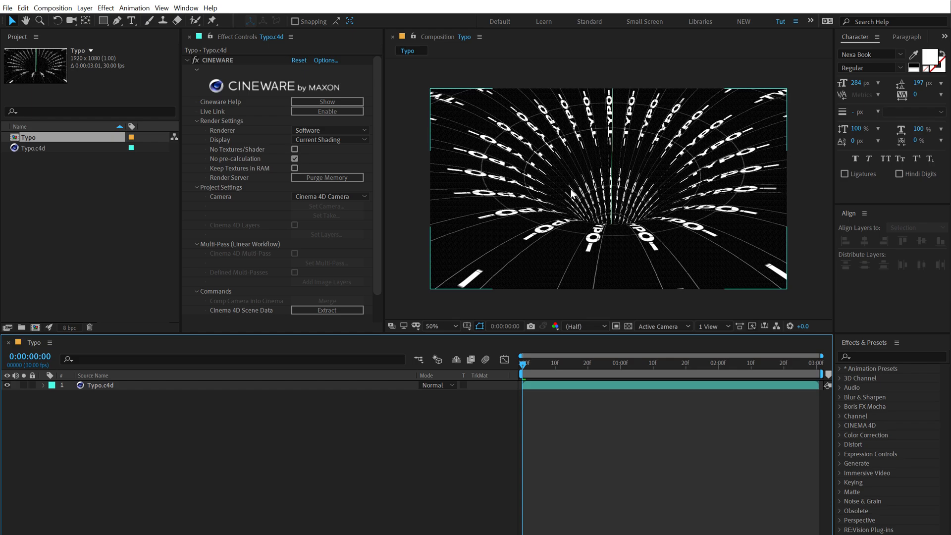
{"action": "mouse_move", "coordinate": [80, 523]}
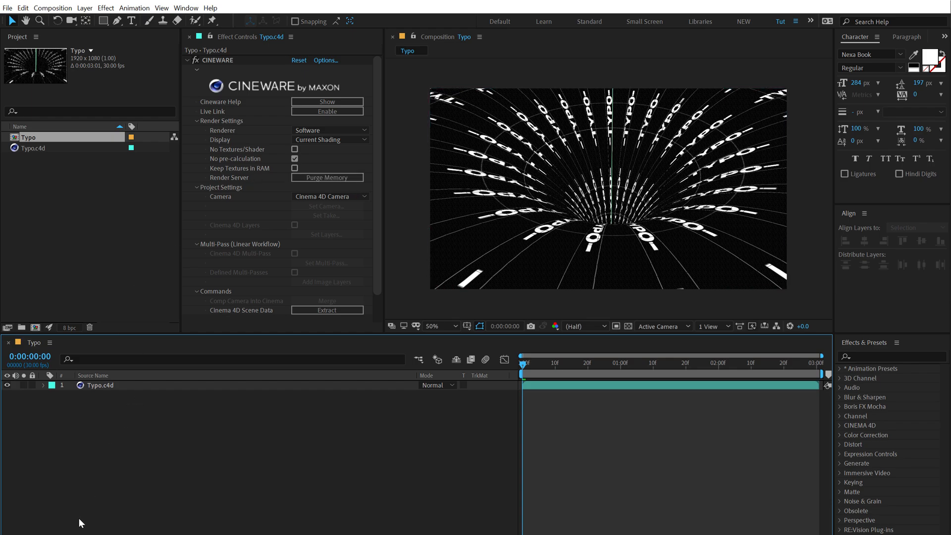
{"action": "mouse_move", "coordinate": [283, 138]}
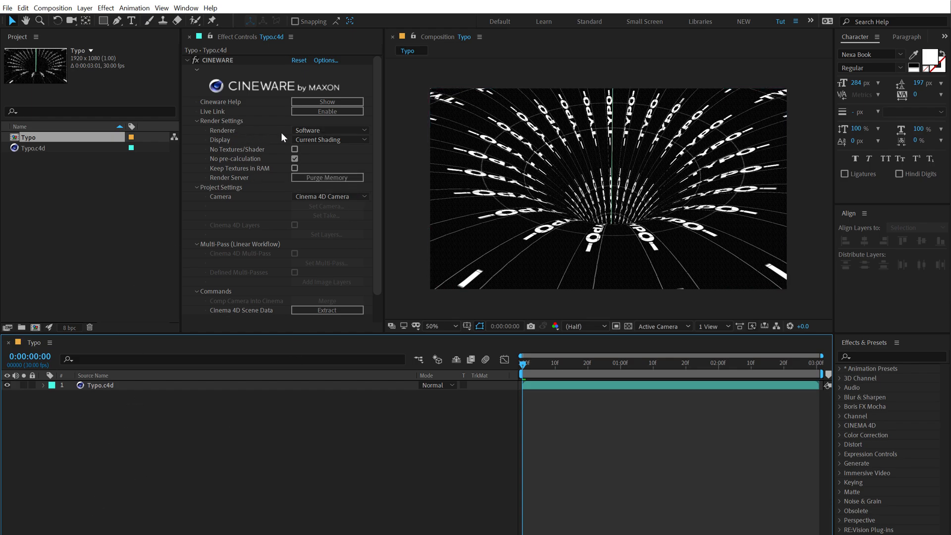
Switch the Cineware layer's renderer from Software to Standard (Final).
{"action": "left_click", "coordinate": [329, 130]}
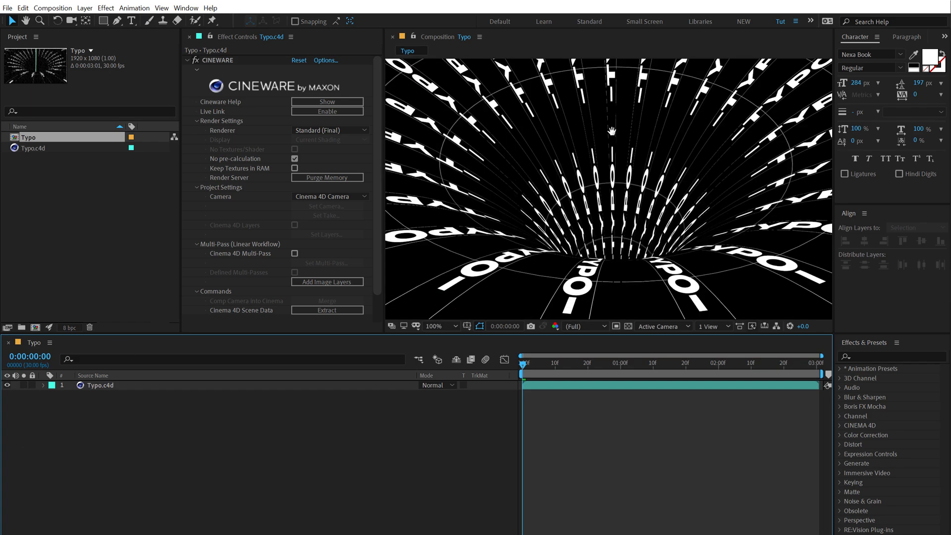
{"action": "left_click", "coordinate": [434, 326]}
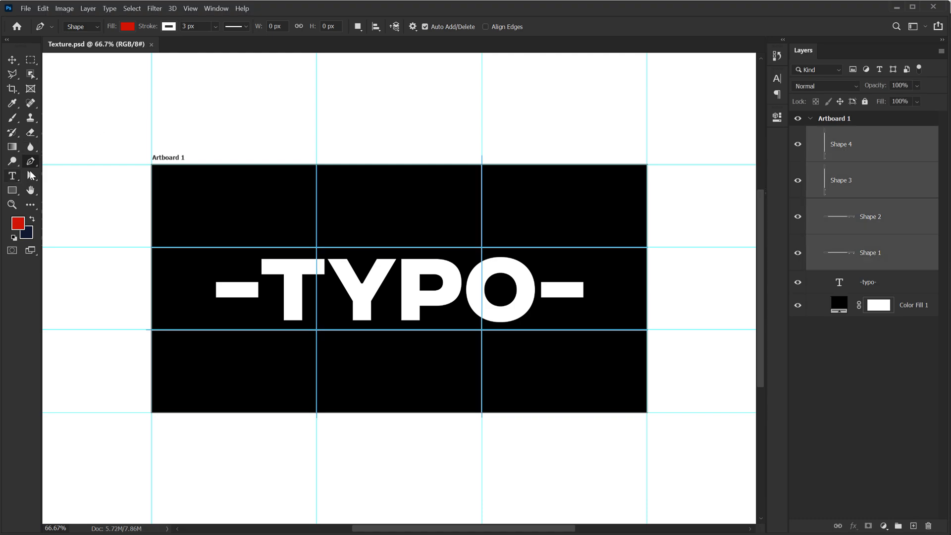
Continue the Shape 1–4 line layers along the guide grid in Texture.psd.
{"action": "left_click", "coordinate": [197, 26]}
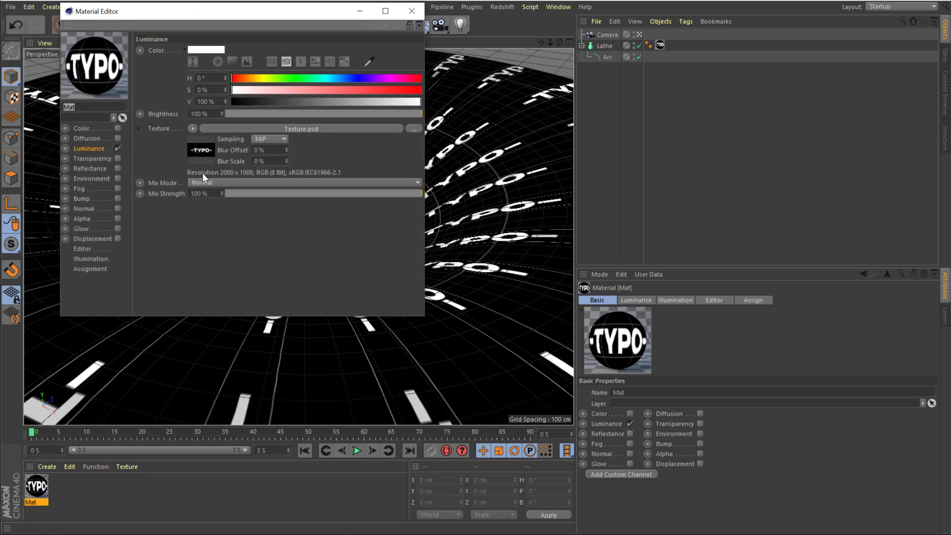
Reload the revised Texture.psd in the Mat material and close the Material Editor.
{"action": "left_click", "coordinate": [192, 127]}
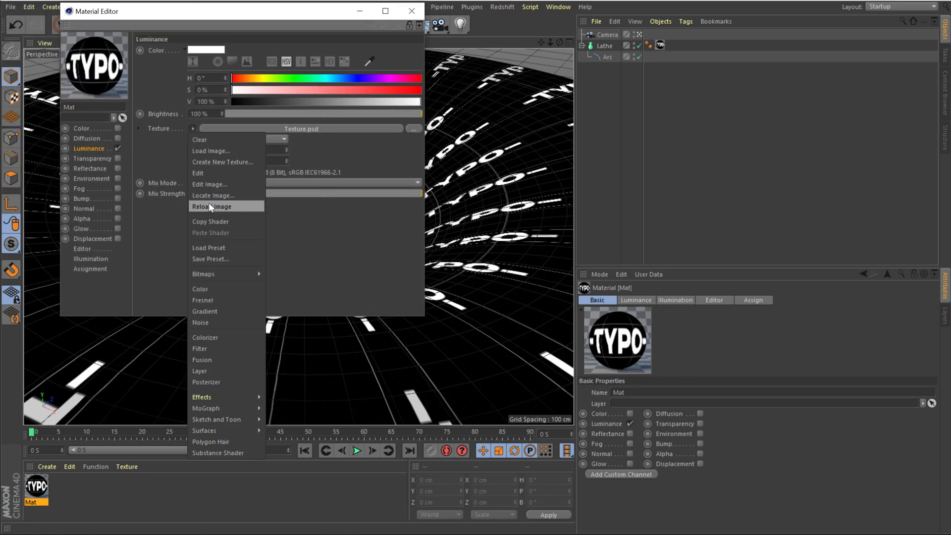
{"action": "left_click", "coordinate": [213, 206]}
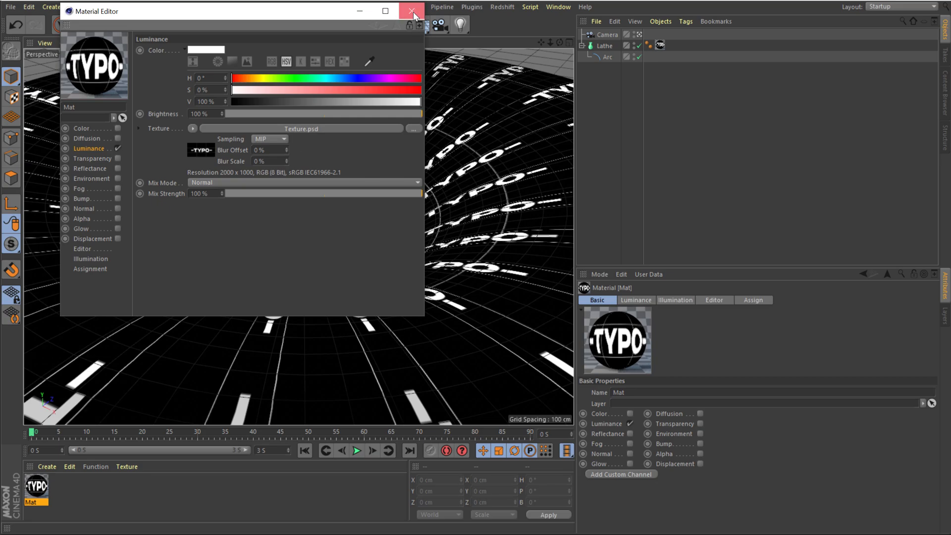
{"action": "left_click", "coordinate": [411, 11]}
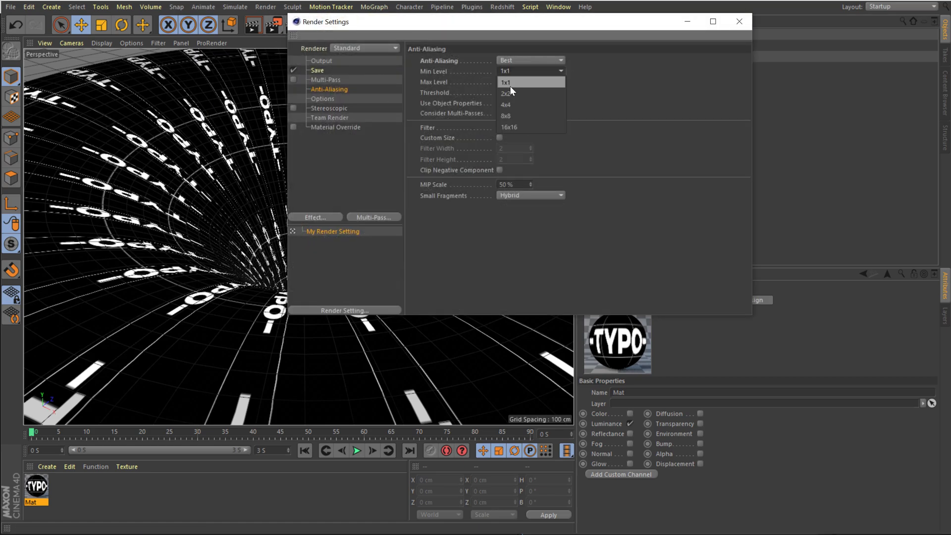
Raise the minimum anti-aliasing level to 4x4 and close the render settings.
{"action": "left_click", "coordinate": [507, 105]}
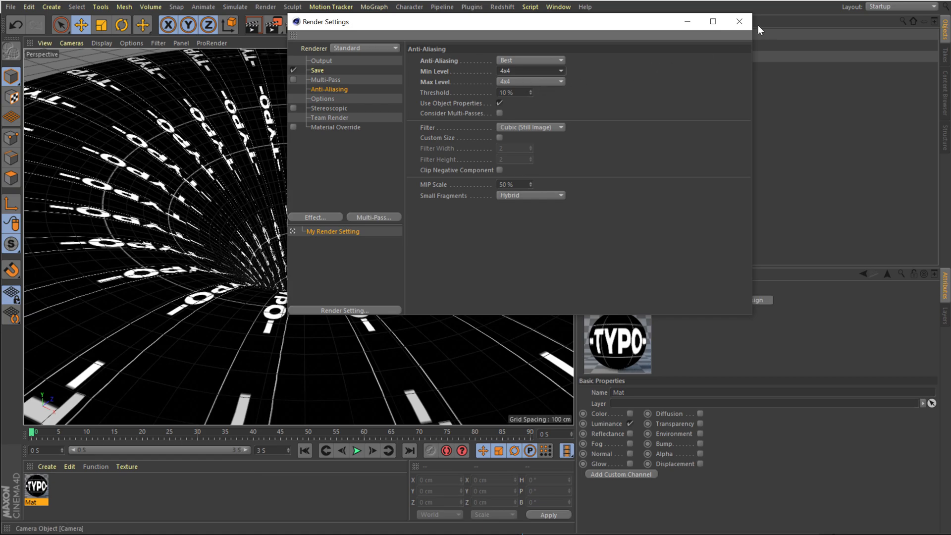
{"action": "left_click", "coordinate": [740, 22]}
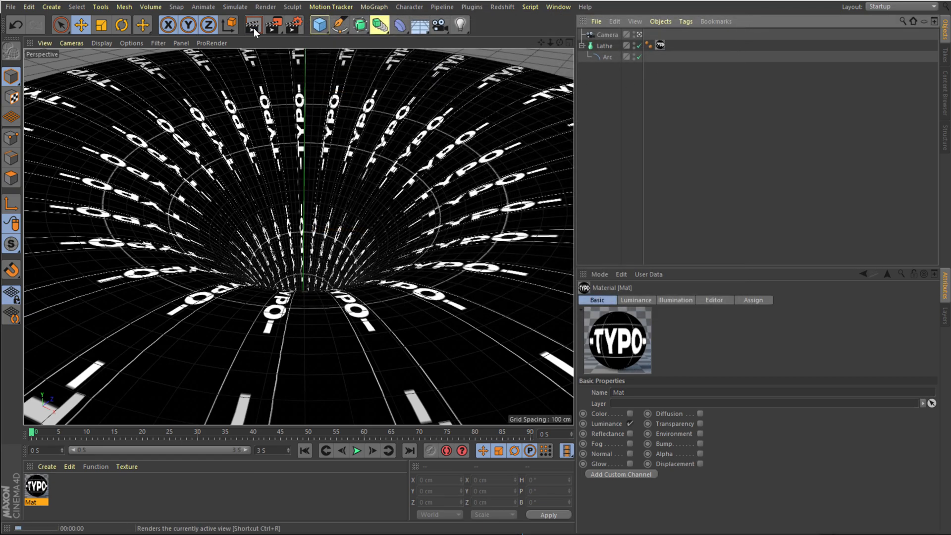
{"action": "mouse_move", "coordinate": [251, 24]}
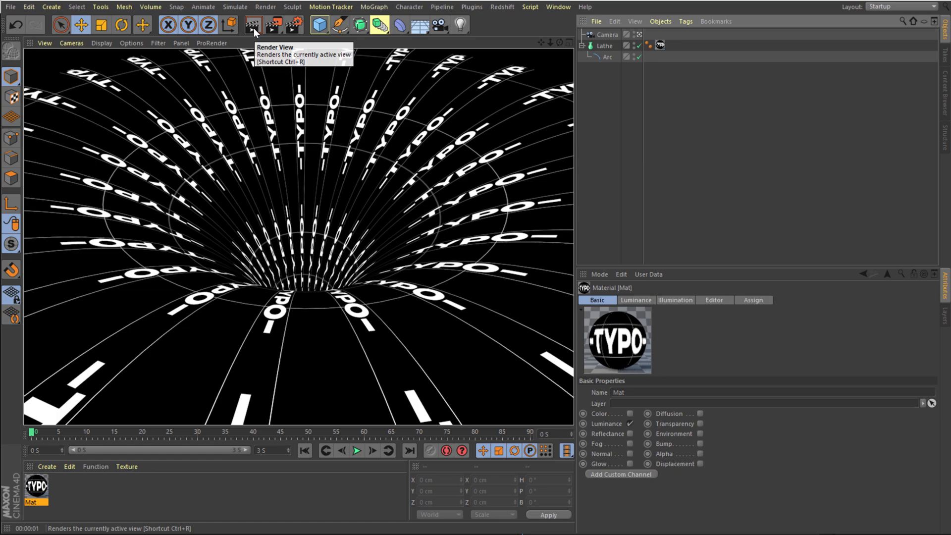
{"action": "mouse_move", "coordinate": [383, 395]}
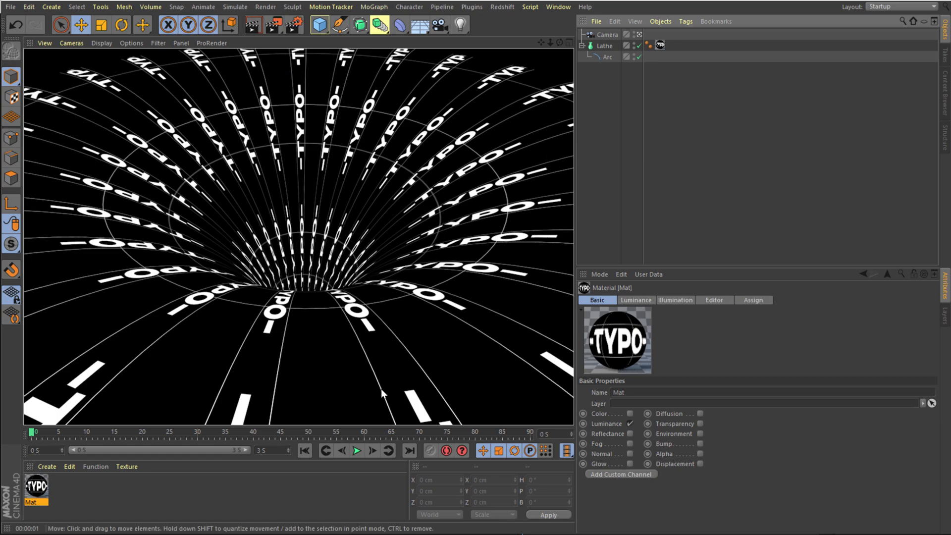
{"action": "mouse_move", "coordinate": [598, 140]}
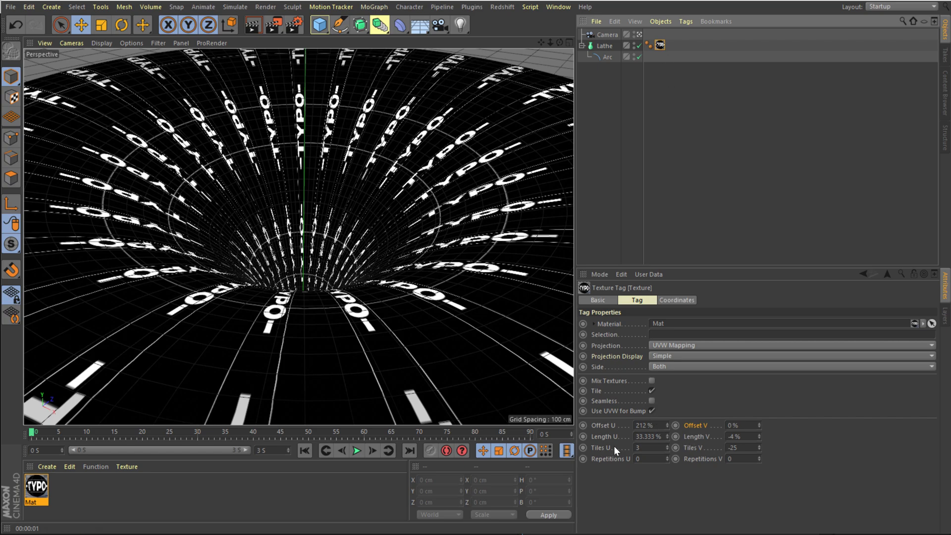
Keyframe Offset U from 0% to 80% and play back the scrolling -TYPO- text.
{"action": "left_click", "coordinate": [646, 425]}
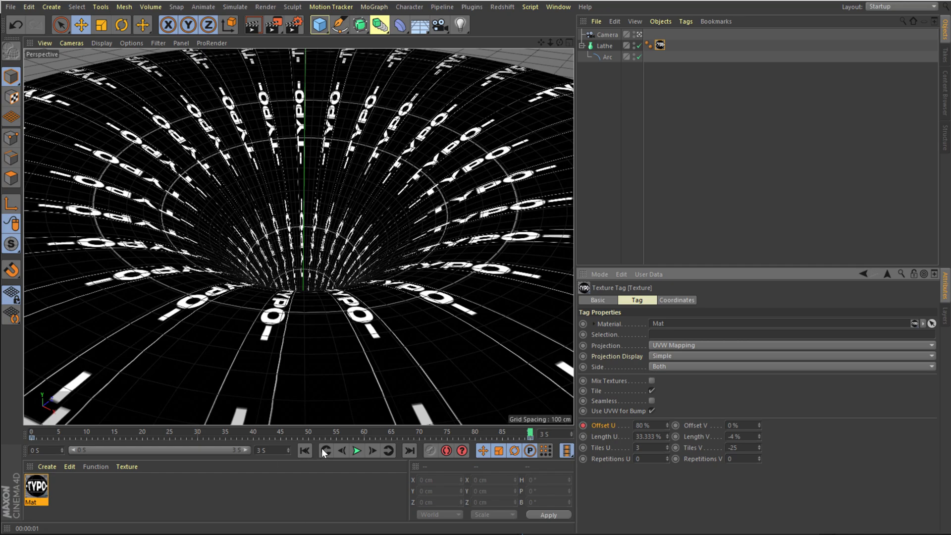
{"action": "left_click", "coordinate": [357, 451]}
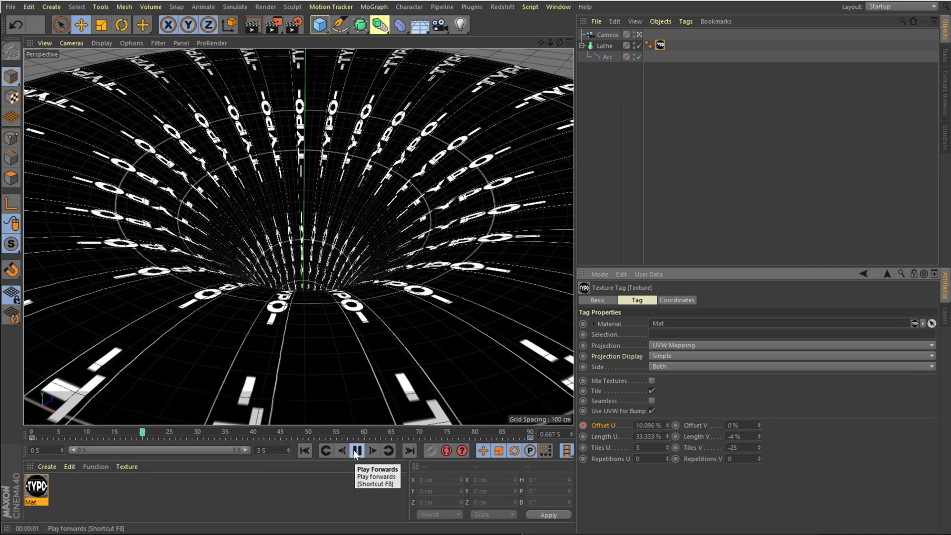
{"action": "left_click", "coordinate": [353, 451]}
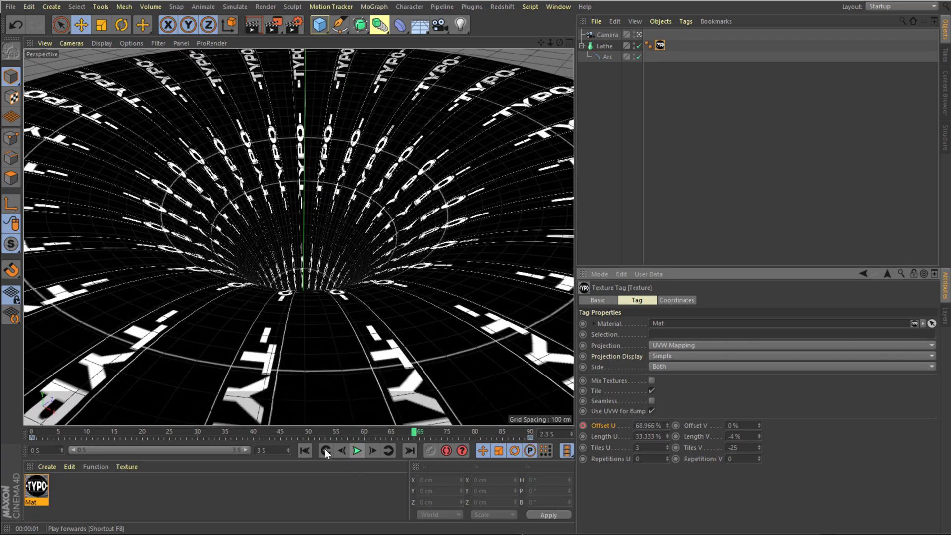
{"action": "left_click", "coordinate": [356, 450]}
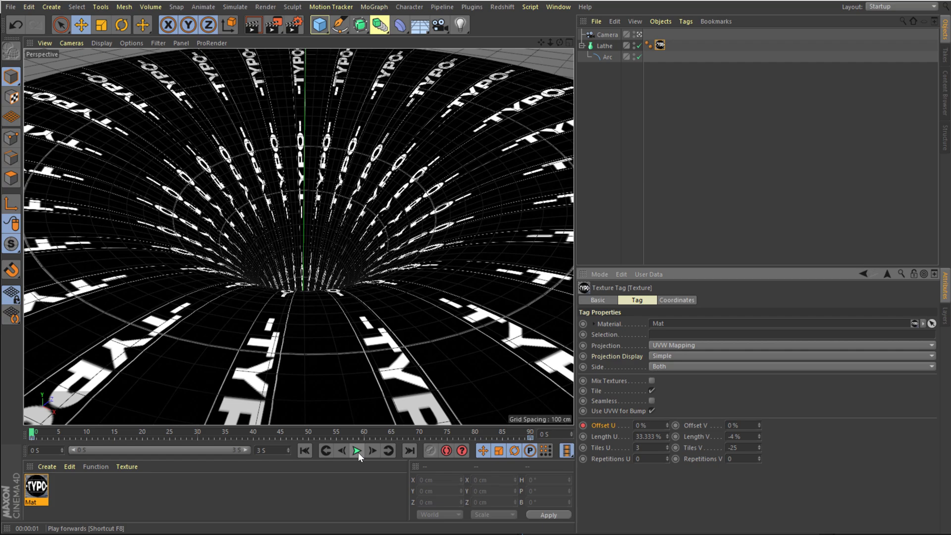
{"action": "left_click", "coordinate": [354, 452]}
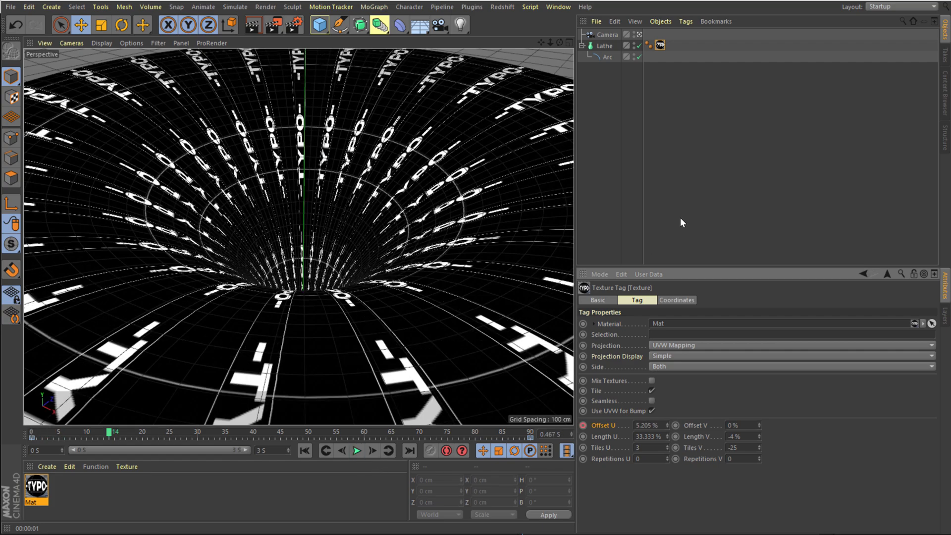
{"action": "mouse_move", "coordinate": [688, 206]}
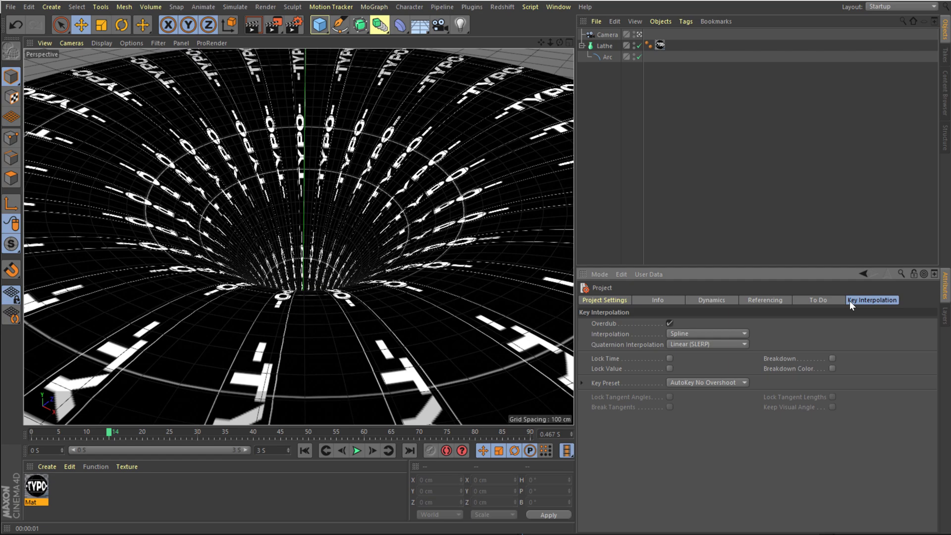
Set the default key interpolation in Project Settings and preview the offset animation.
{"action": "left_click", "coordinate": [706, 333]}
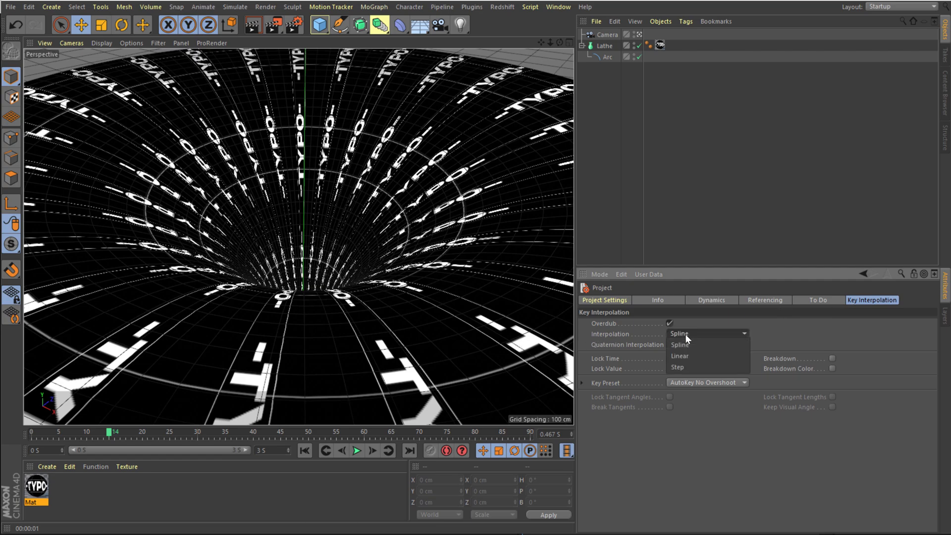
{"action": "left_click", "coordinate": [680, 356]}
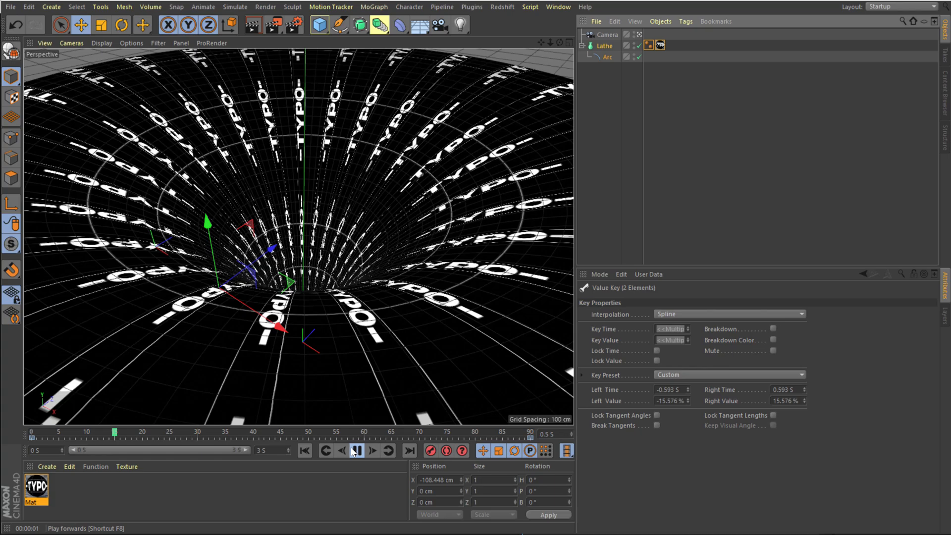
{"action": "left_click", "coordinate": [352, 451]}
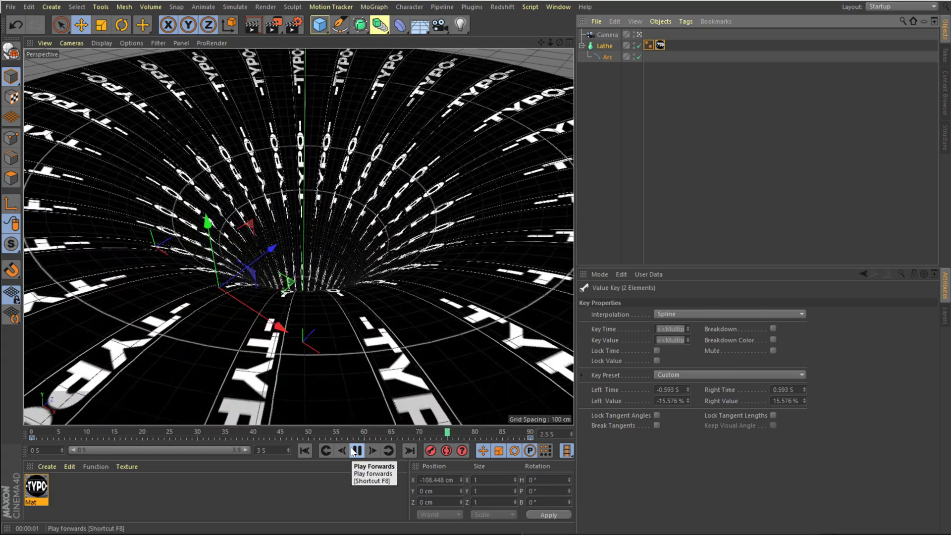
{"action": "left_click", "coordinate": [357, 451]}
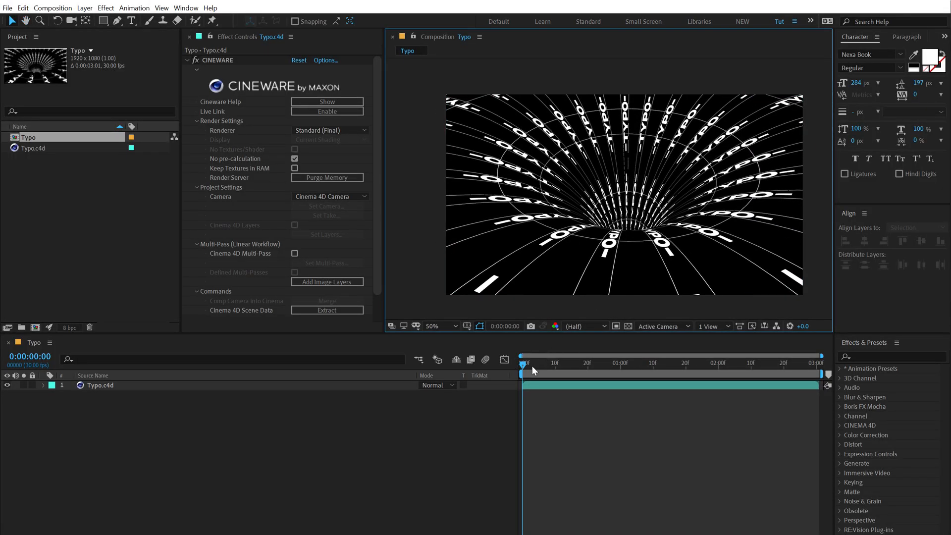
{"action": "mouse_move", "coordinate": [540, 366]}
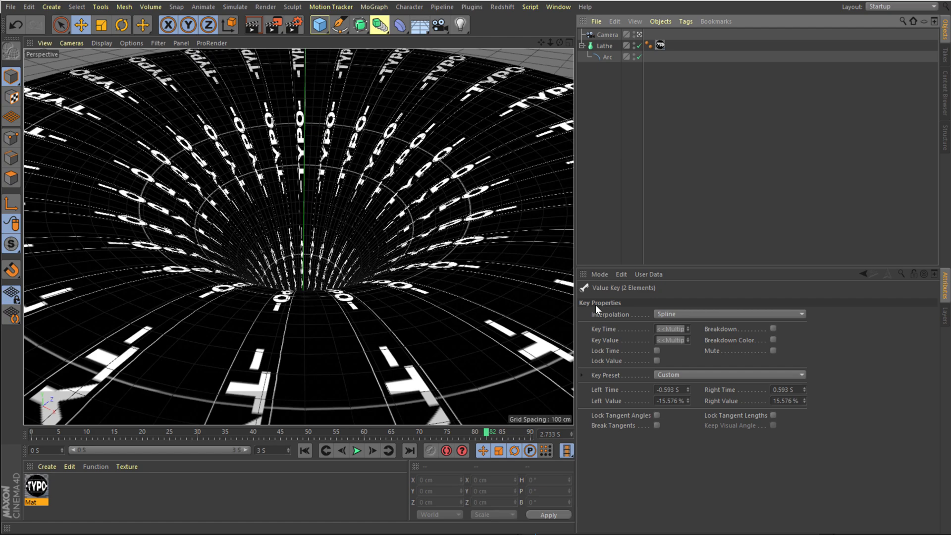
Set the Texture tag's Offset V to 10% on the last frame.
{"action": "left_click", "coordinate": [658, 51]}
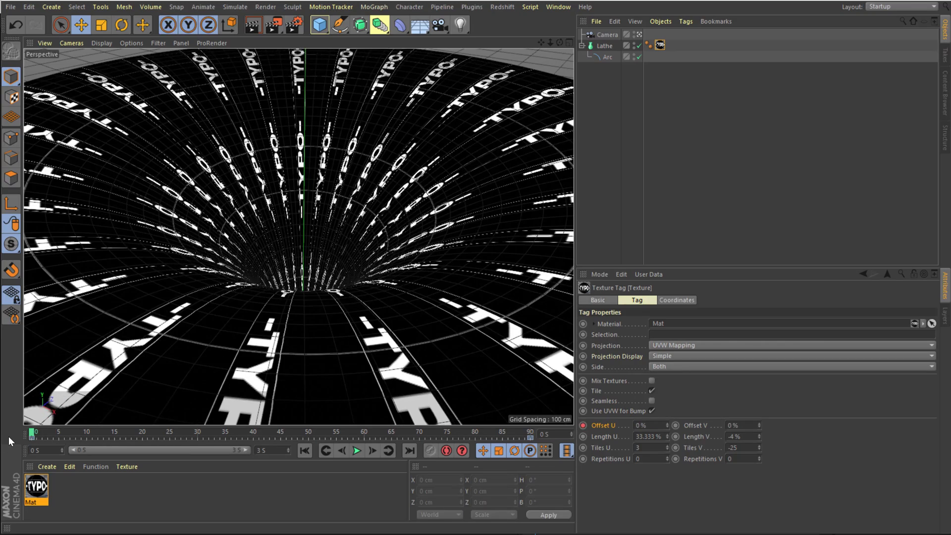
{"action": "mouse_move", "coordinate": [677, 432]}
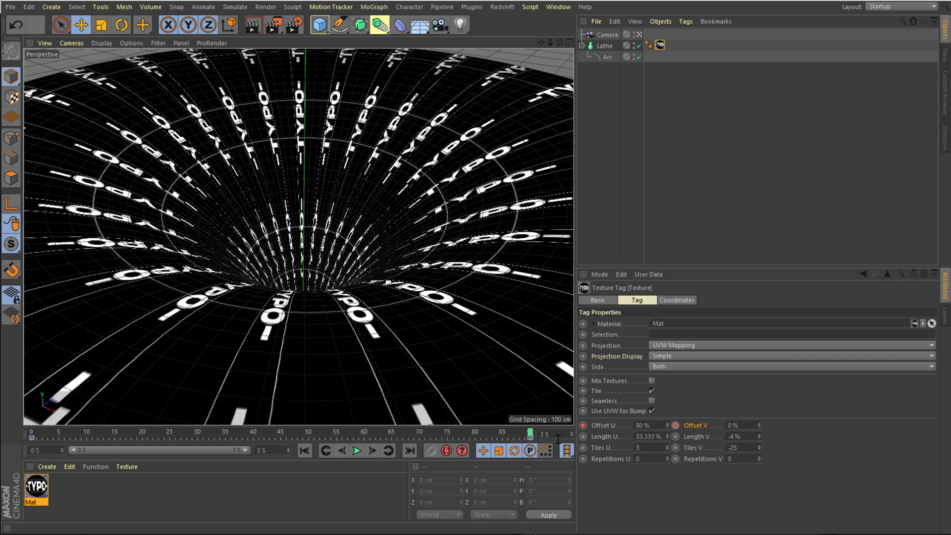
{"action": "left_click", "coordinate": [741, 426]}
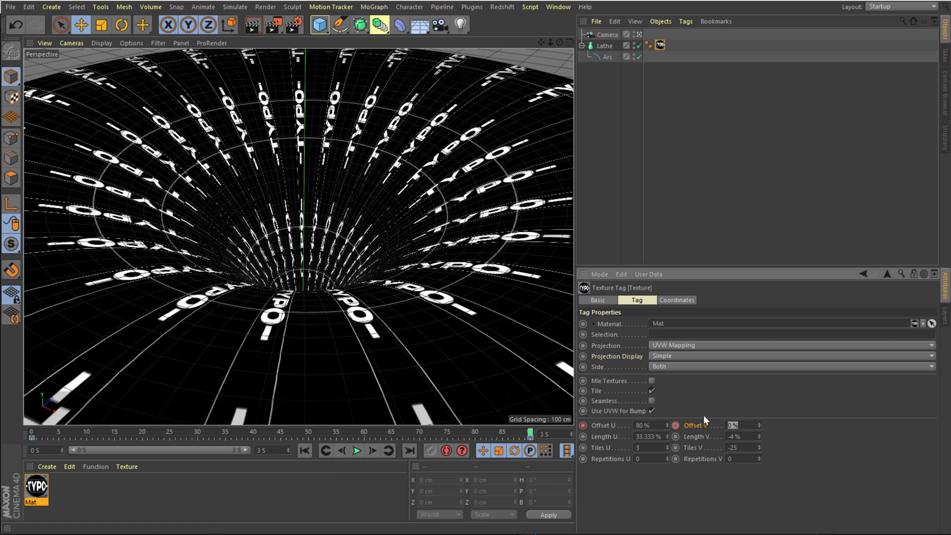
{"action": "type", "text": "10"}
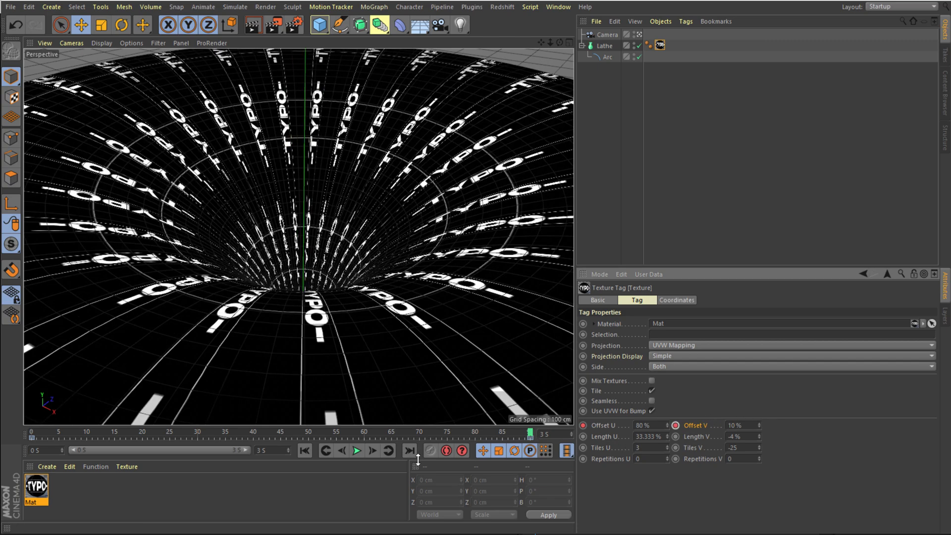
Play back the combined horizontal and vertical texture scrolling from frame 0.
{"action": "left_click", "coordinate": [442, 465]}
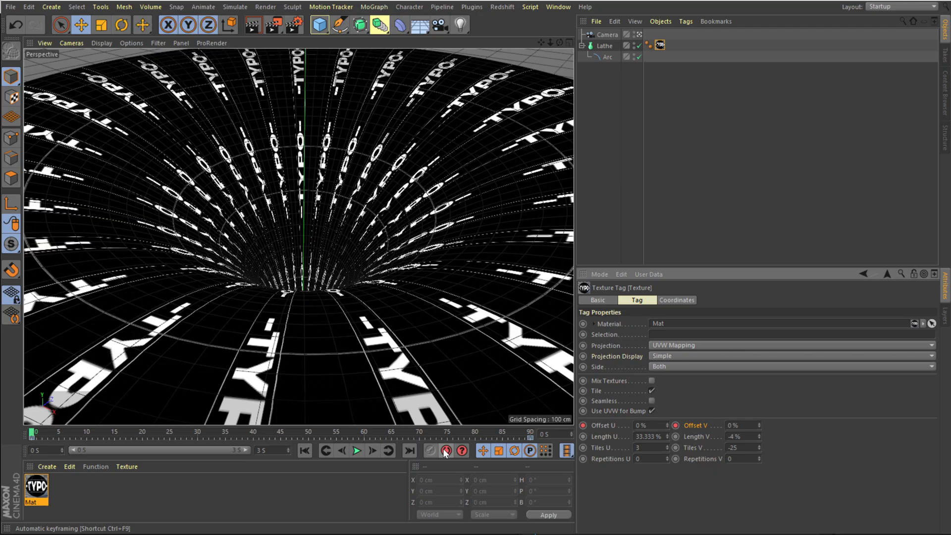
{"action": "left_click", "coordinate": [357, 450]}
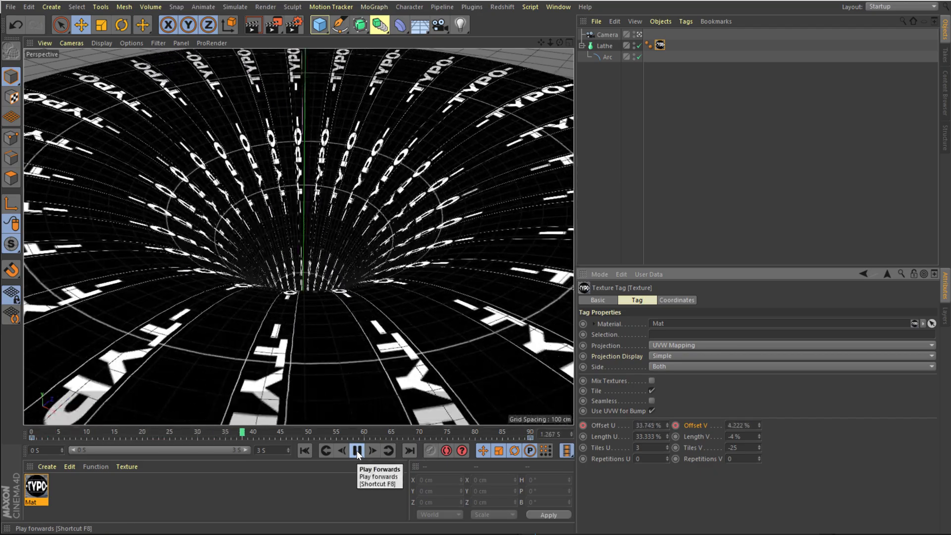
{"action": "left_click", "coordinate": [353, 451]}
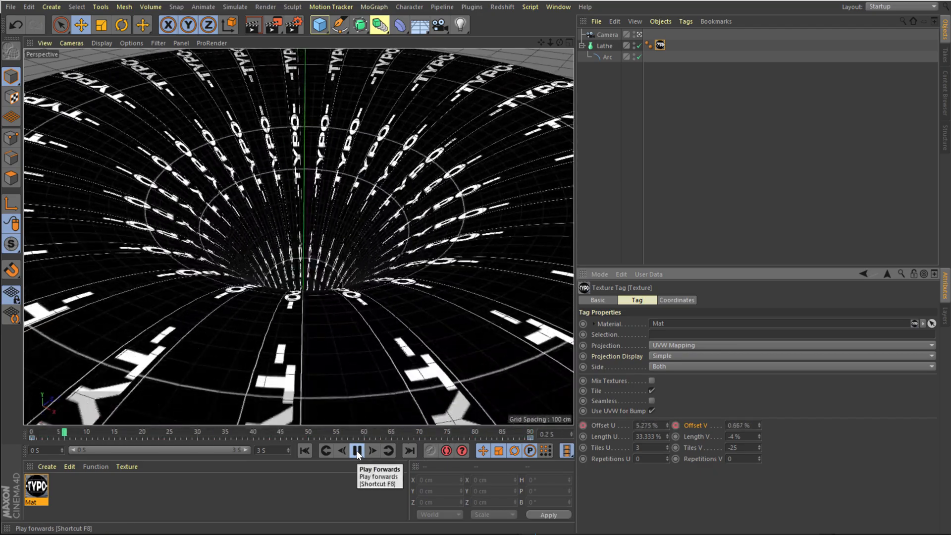
{"action": "left_click", "coordinate": [352, 451]}
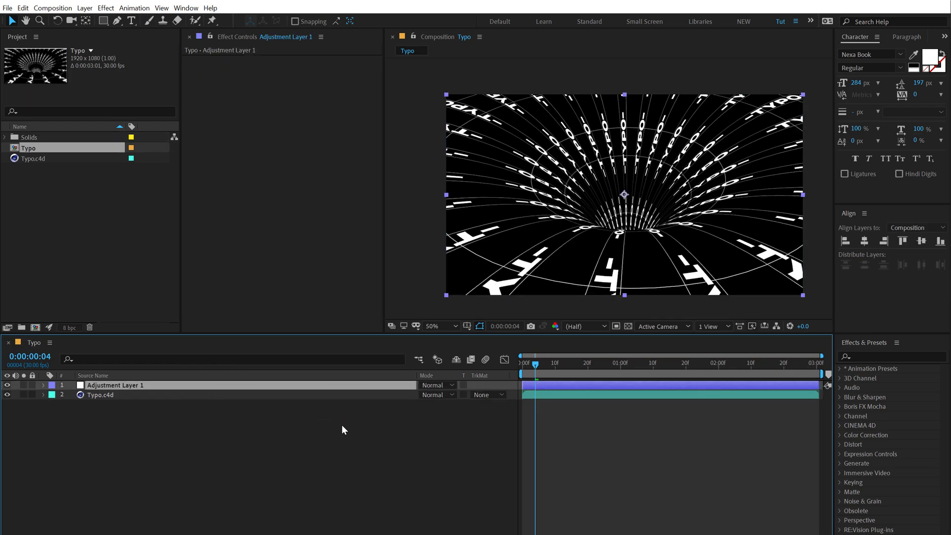
Apply a Tint effect to the CC adjustment layer, mapping the tunnel blue and text white.
{"action": "double_click", "coordinate": [115, 385]}
{"action": "type", "text": "CC"}
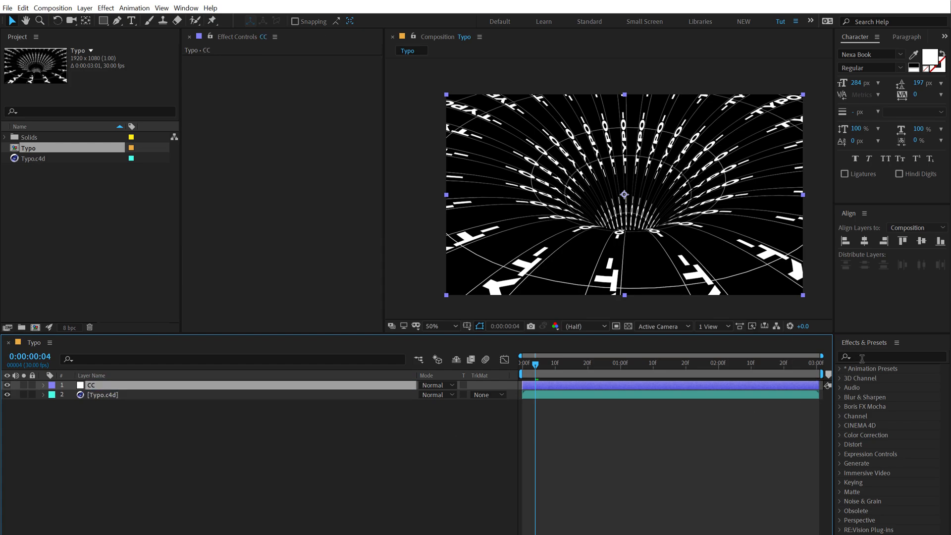
{"action": "type", "text": "tint"}
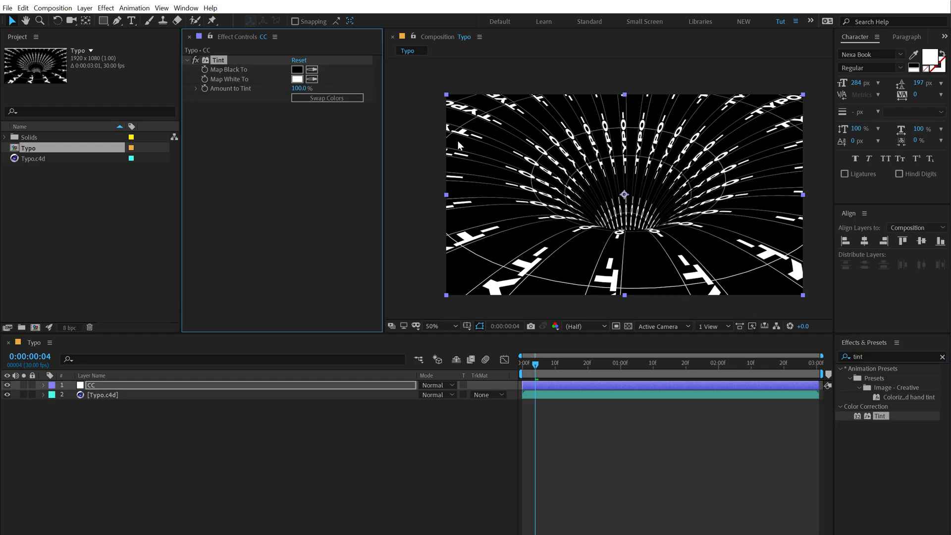
{"action": "left_click", "coordinate": [327, 98]}
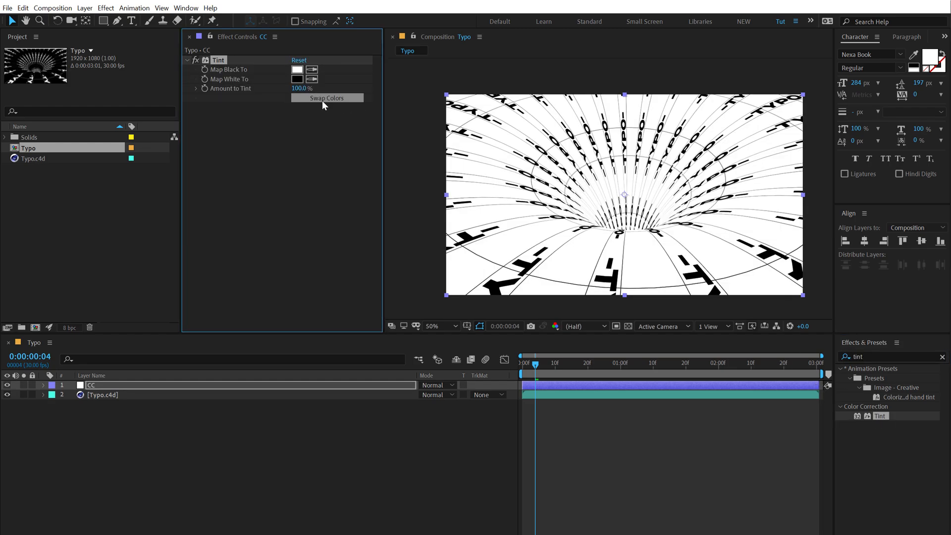
{"action": "left_click", "coordinate": [297, 69]}
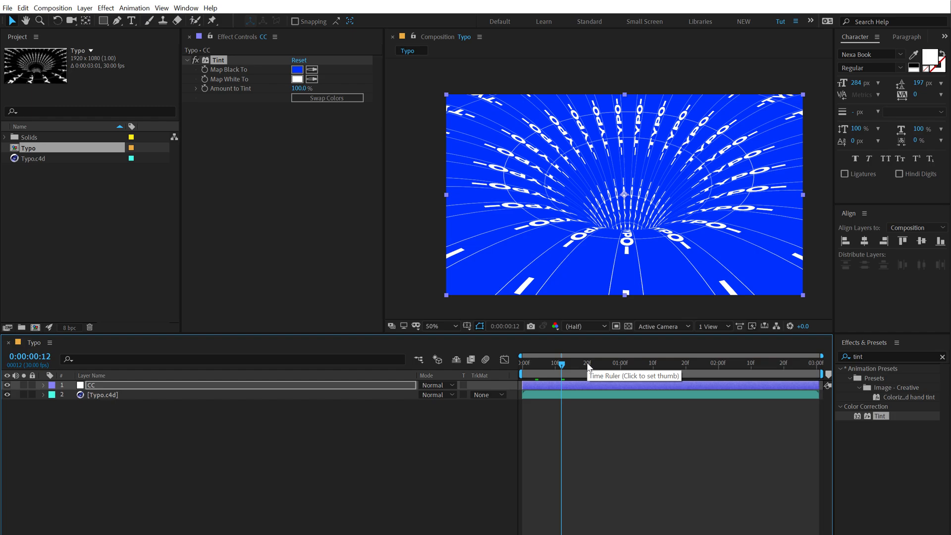
{"action": "mouse_move", "coordinate": [589, 366]}
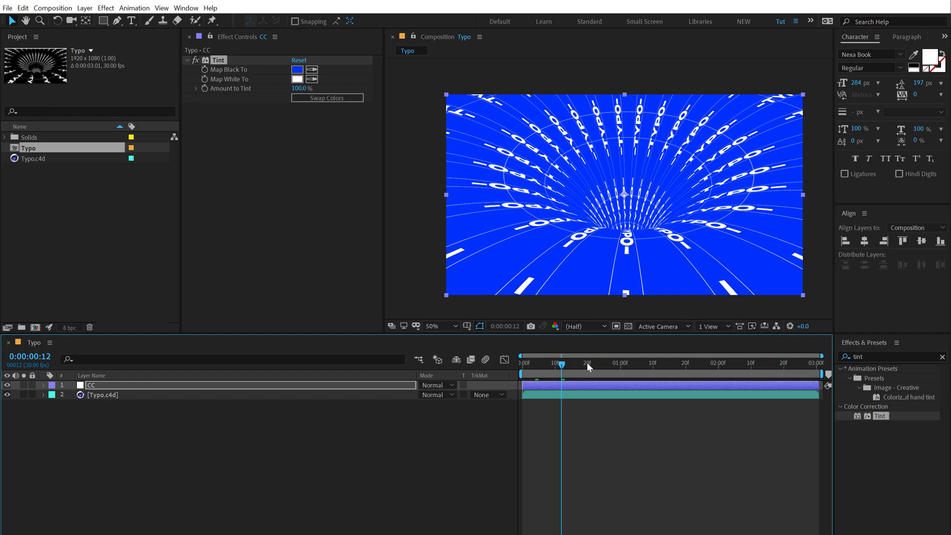